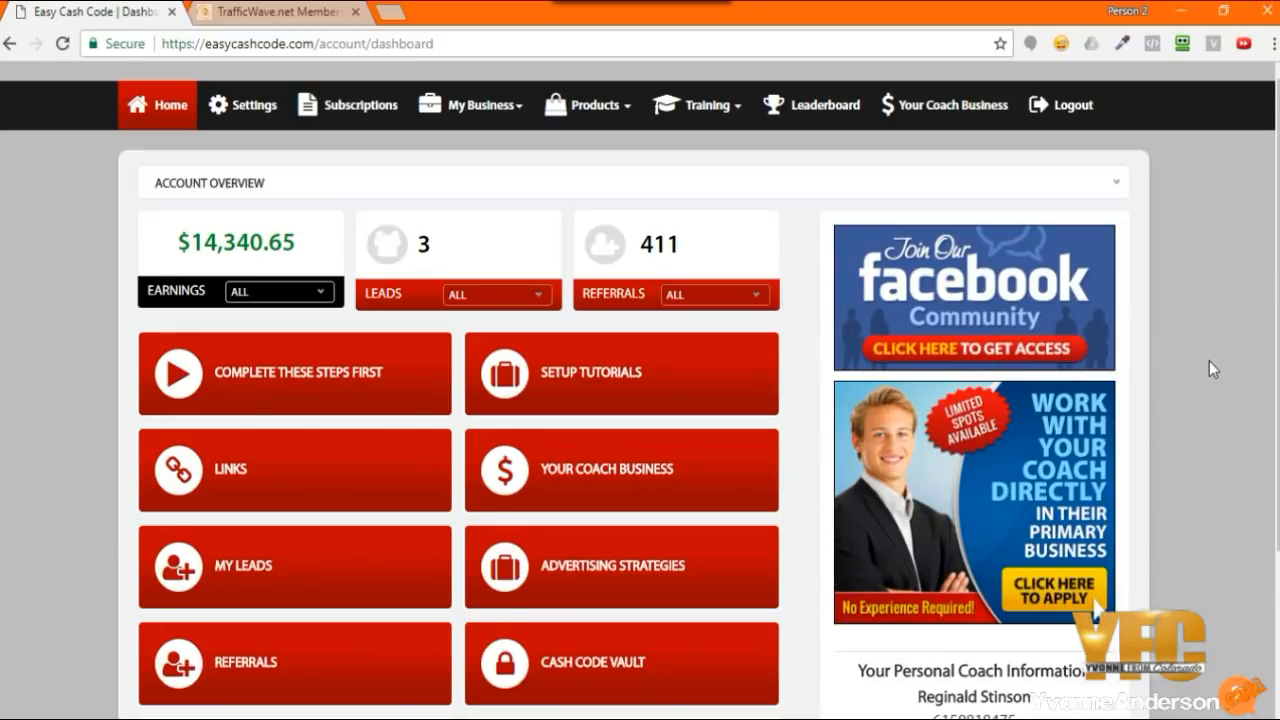
mouse_move(1198, 355)
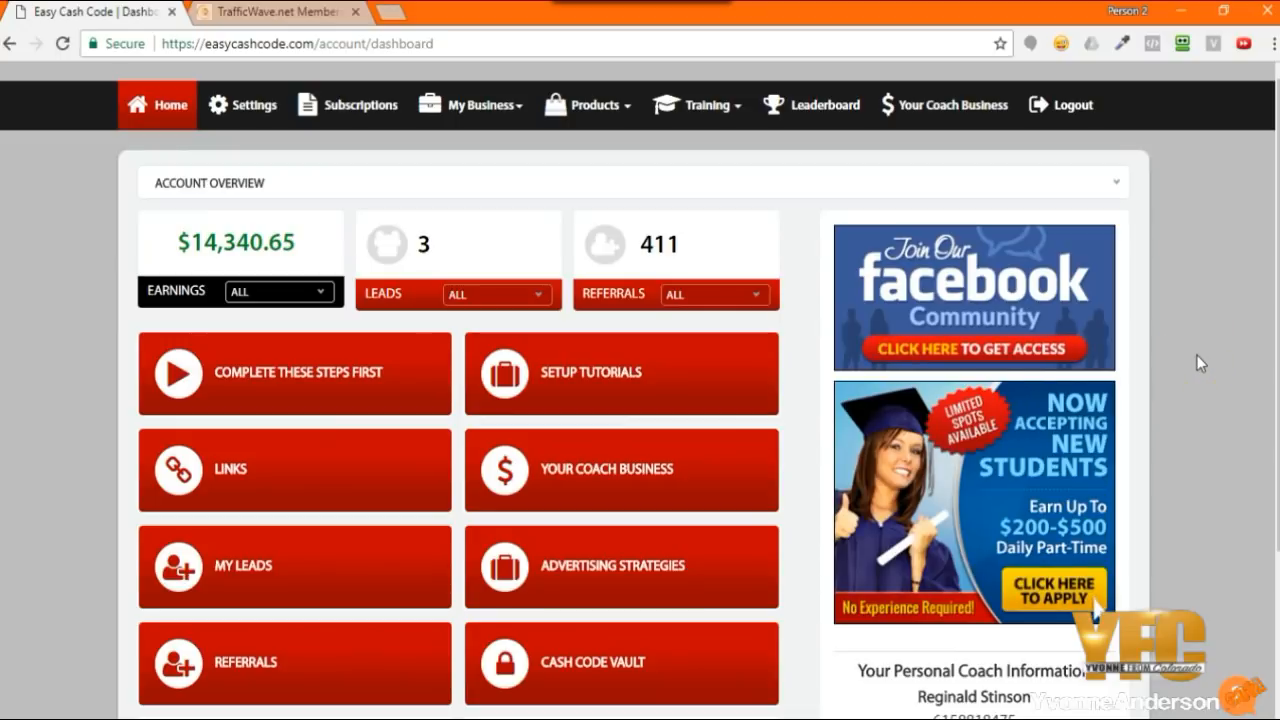
- Open Setup Tutorials and the Setting Up Autoresponder video in the Quick Start list
click(621, 373)
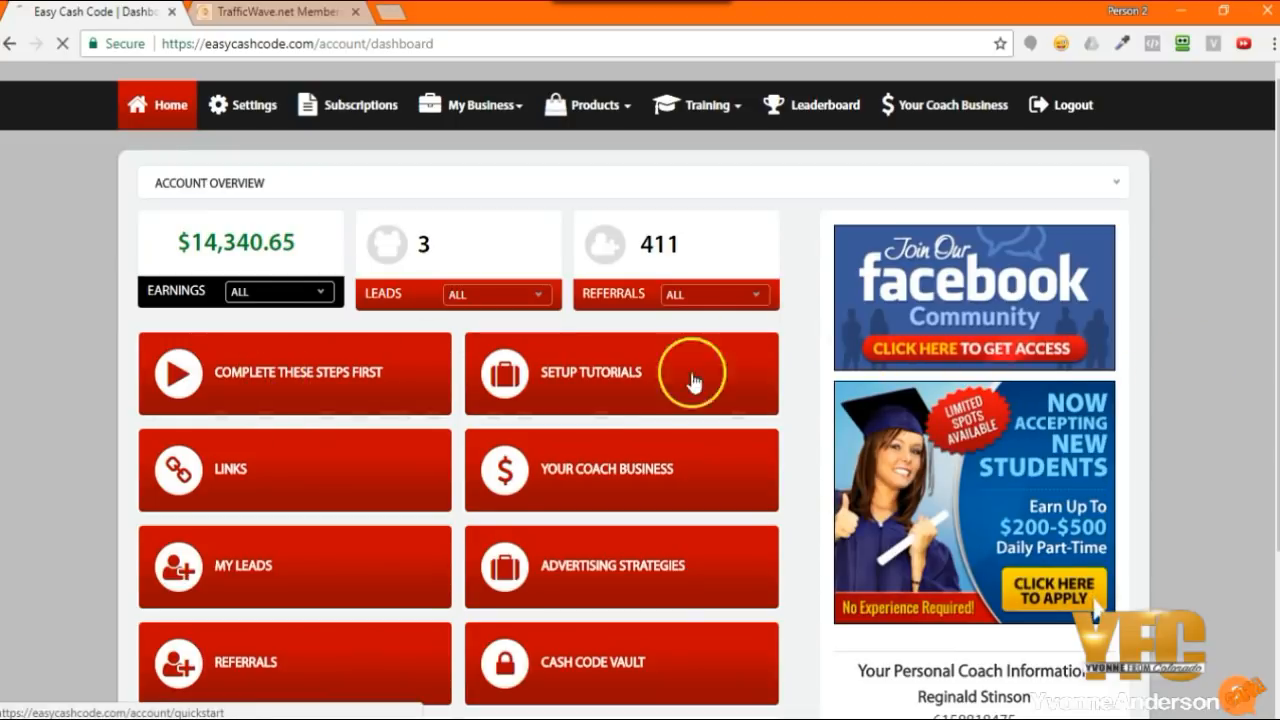
click(620, 373)
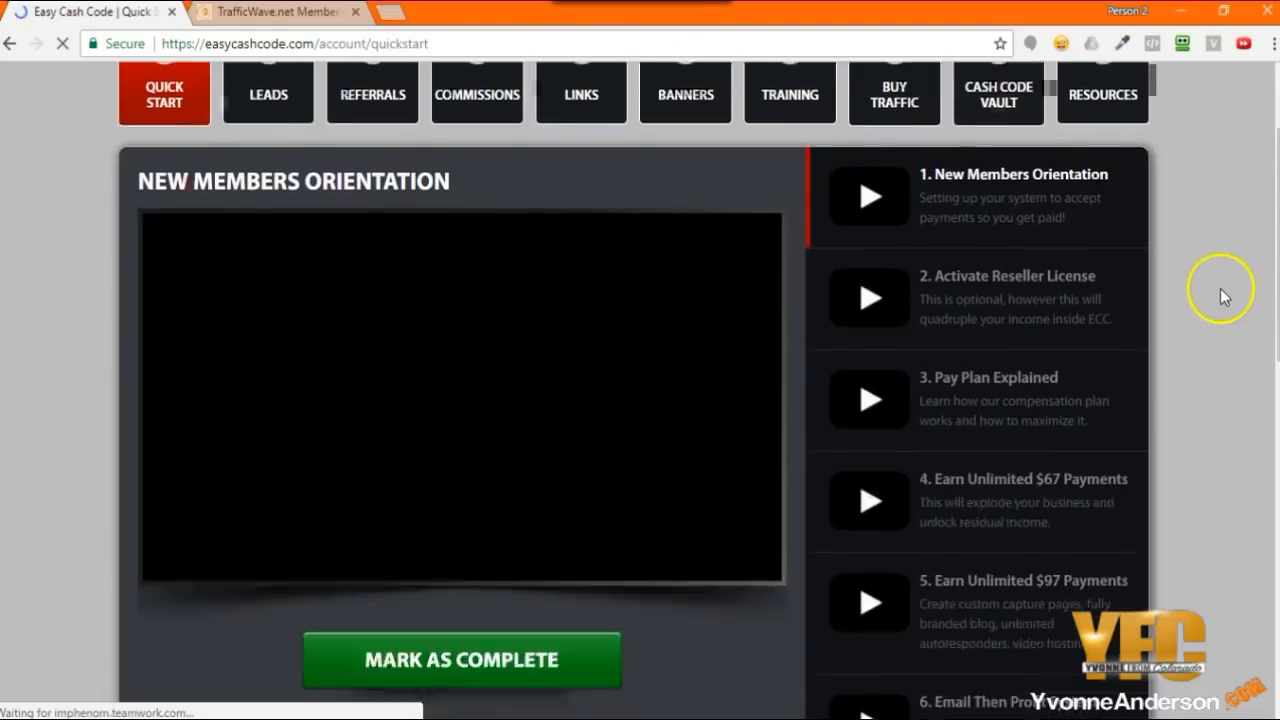
scroll(down, 3)
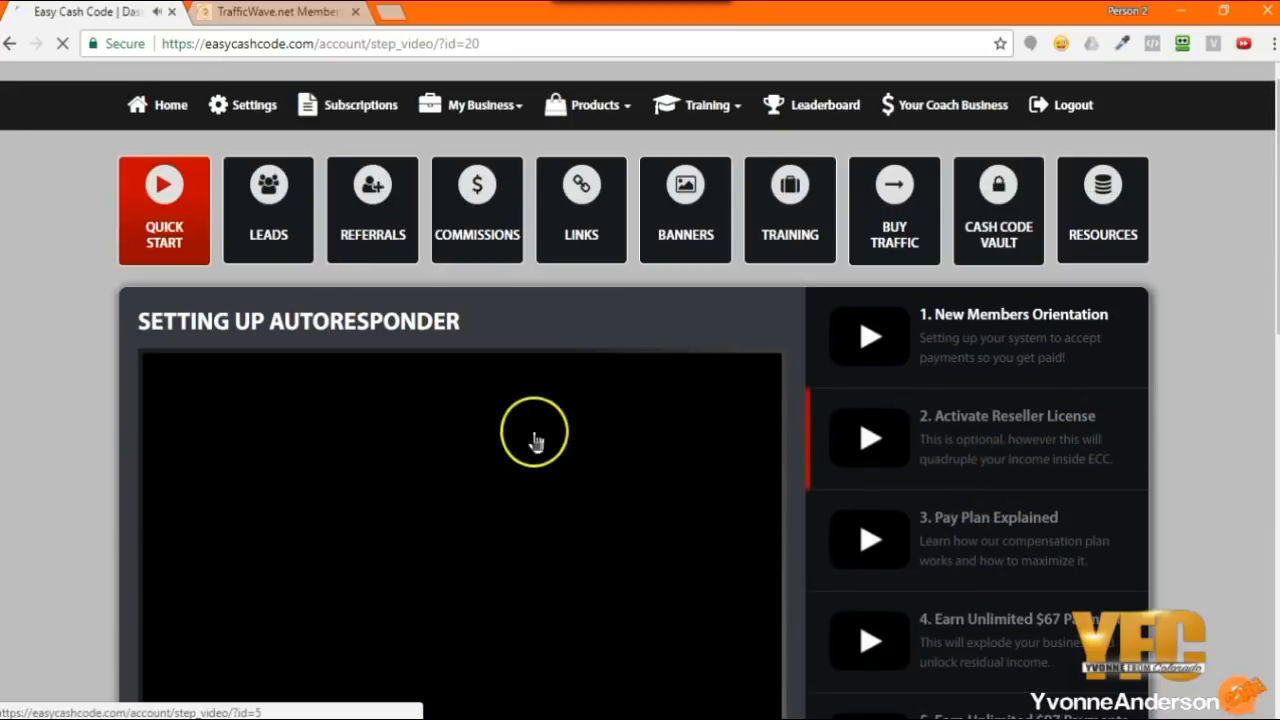
- On the Links page, scroll to Sales Pages and copy the first sales page link
click(533, 432)
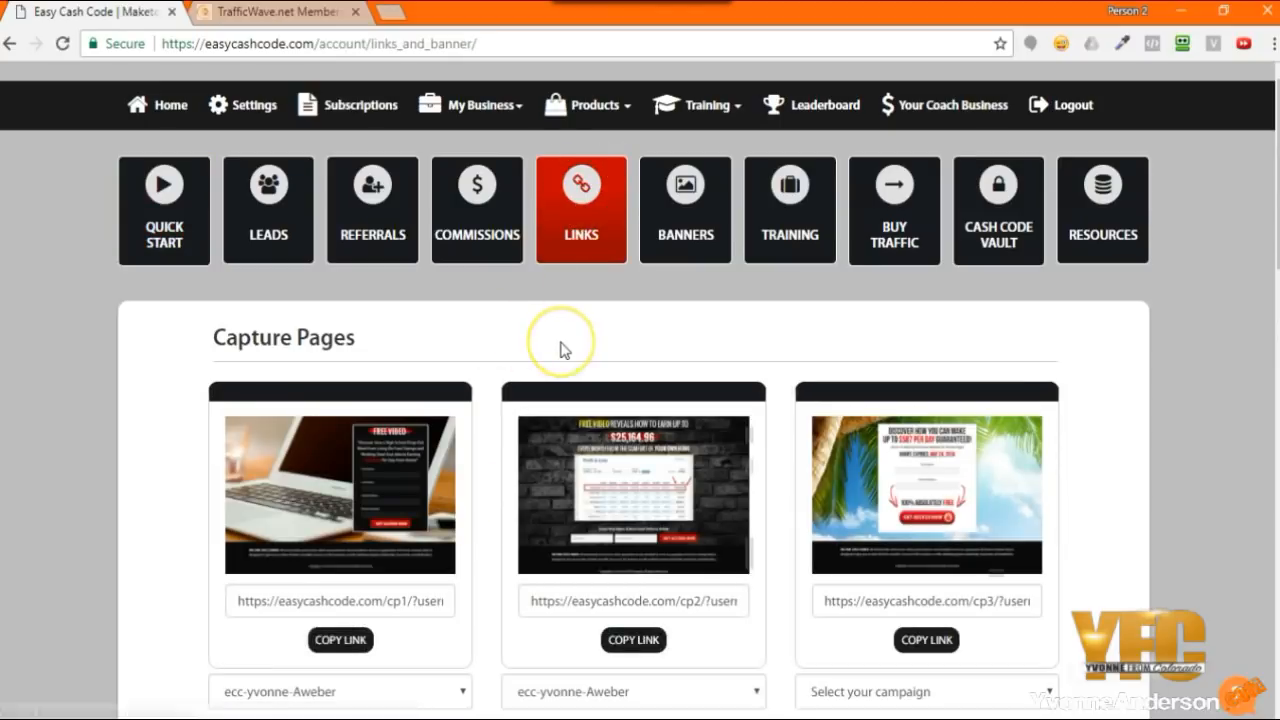
scroll(down, 3)
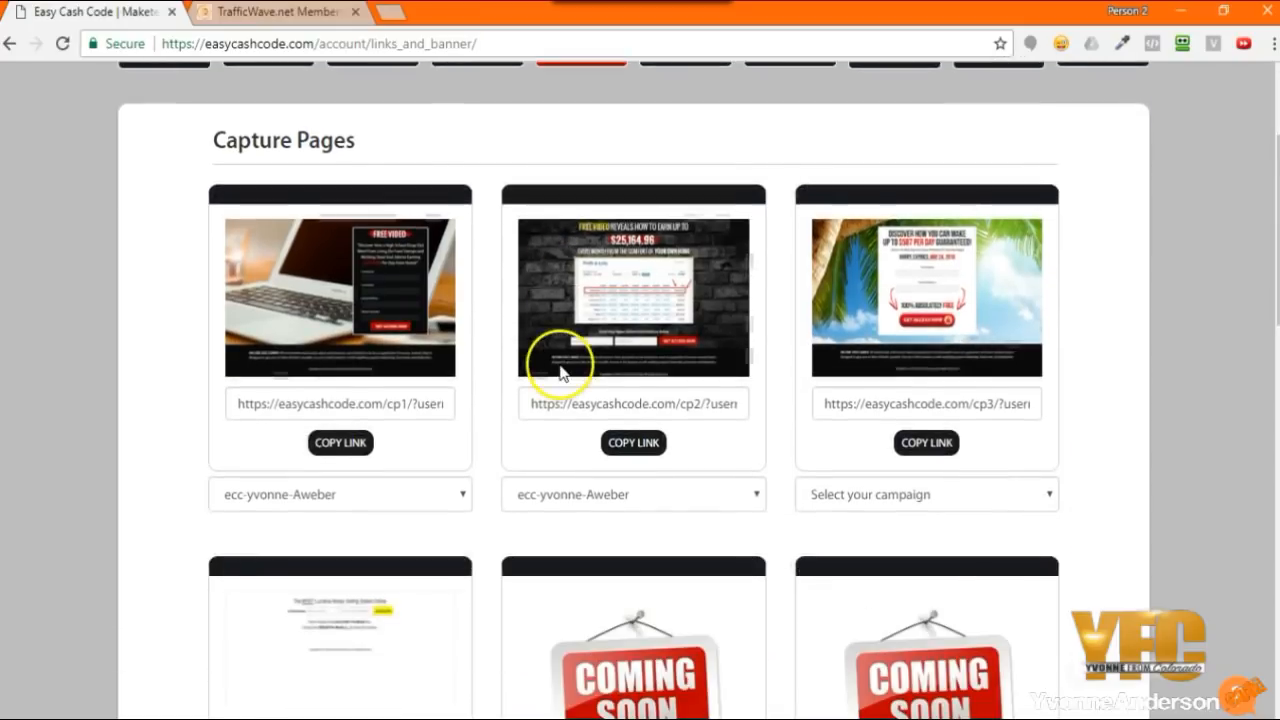
scroll(down, 3)
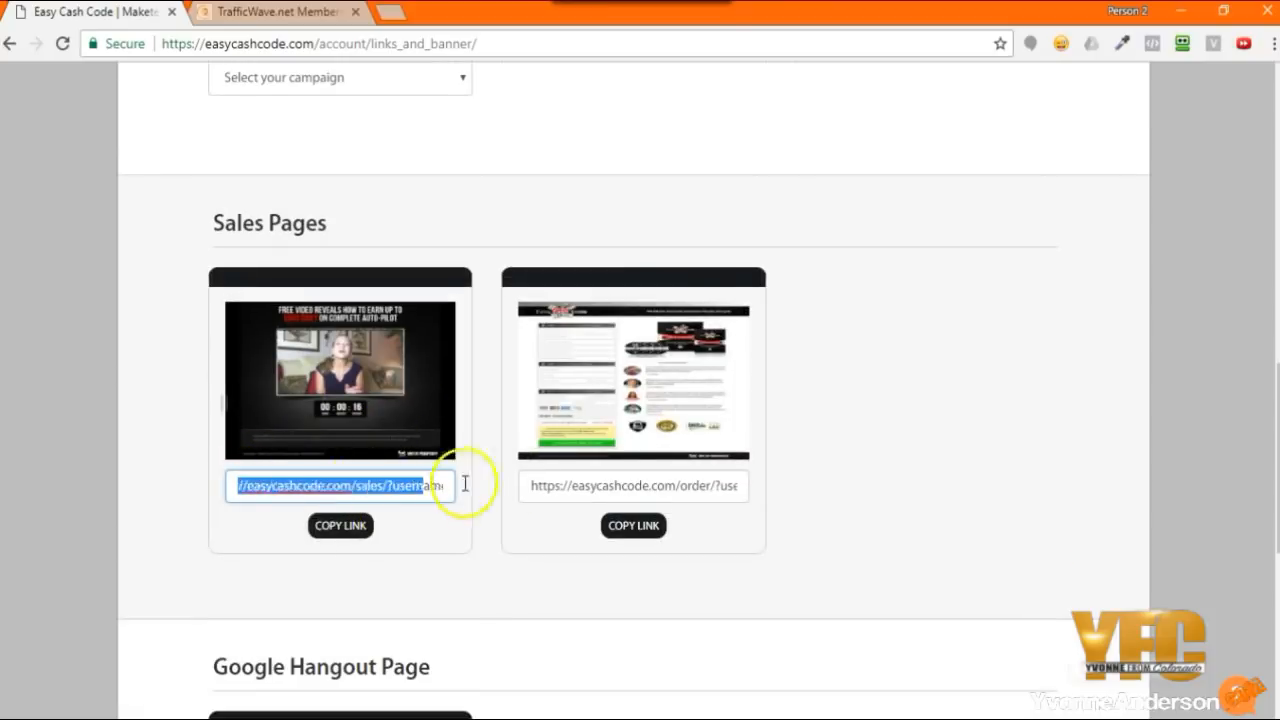
right_click(340, 486)
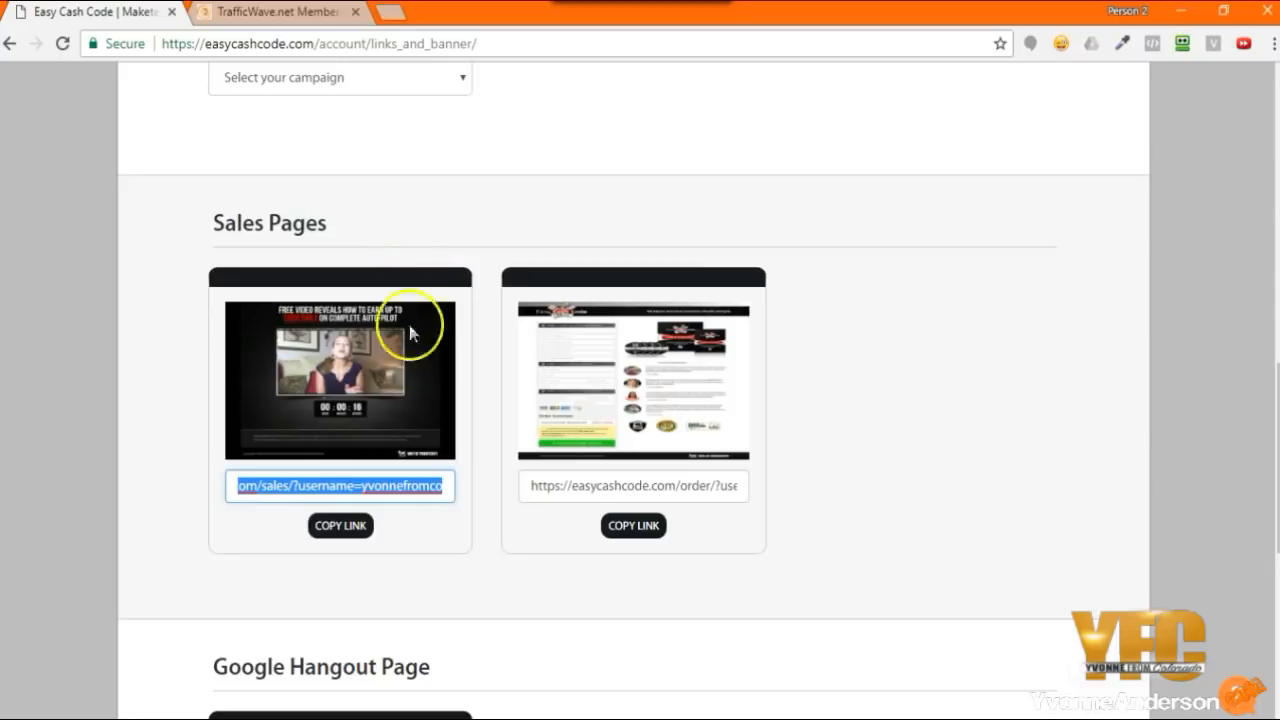
mouse_move(318, 67)
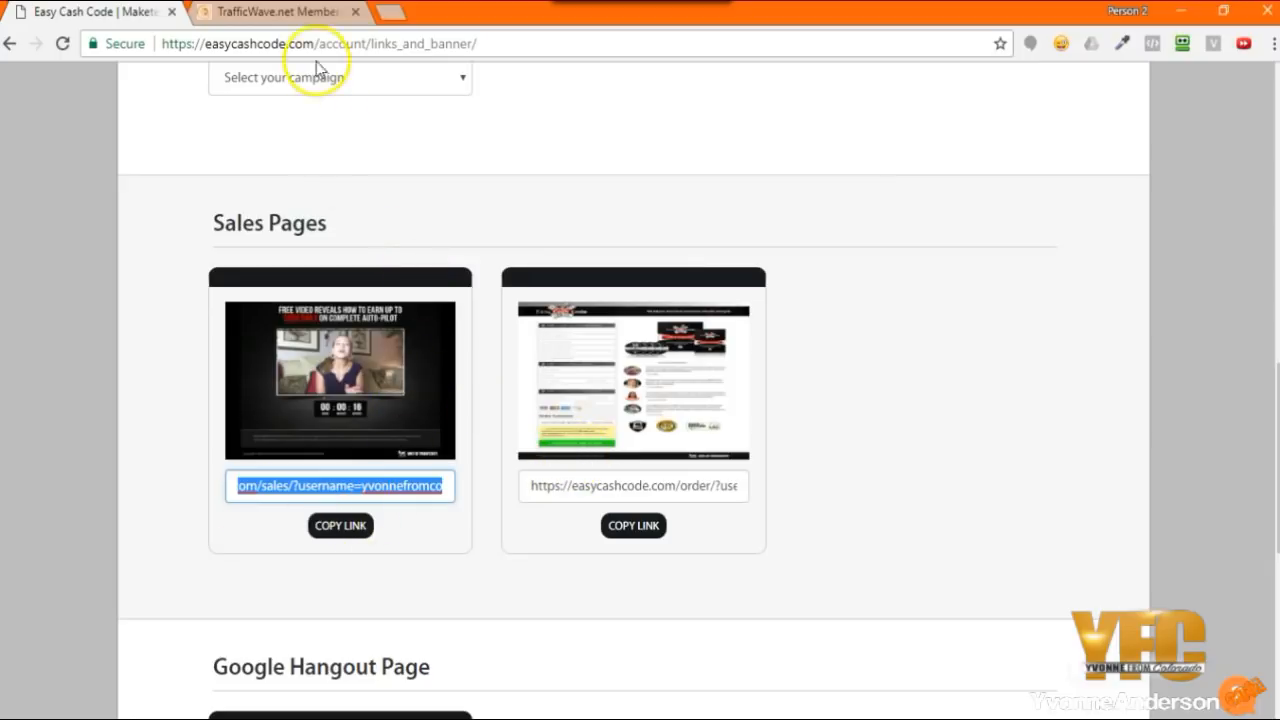
- In TrafficWave's AutoResponder, open the eccrtsf campaign to edit the video letter
click(275, 11)
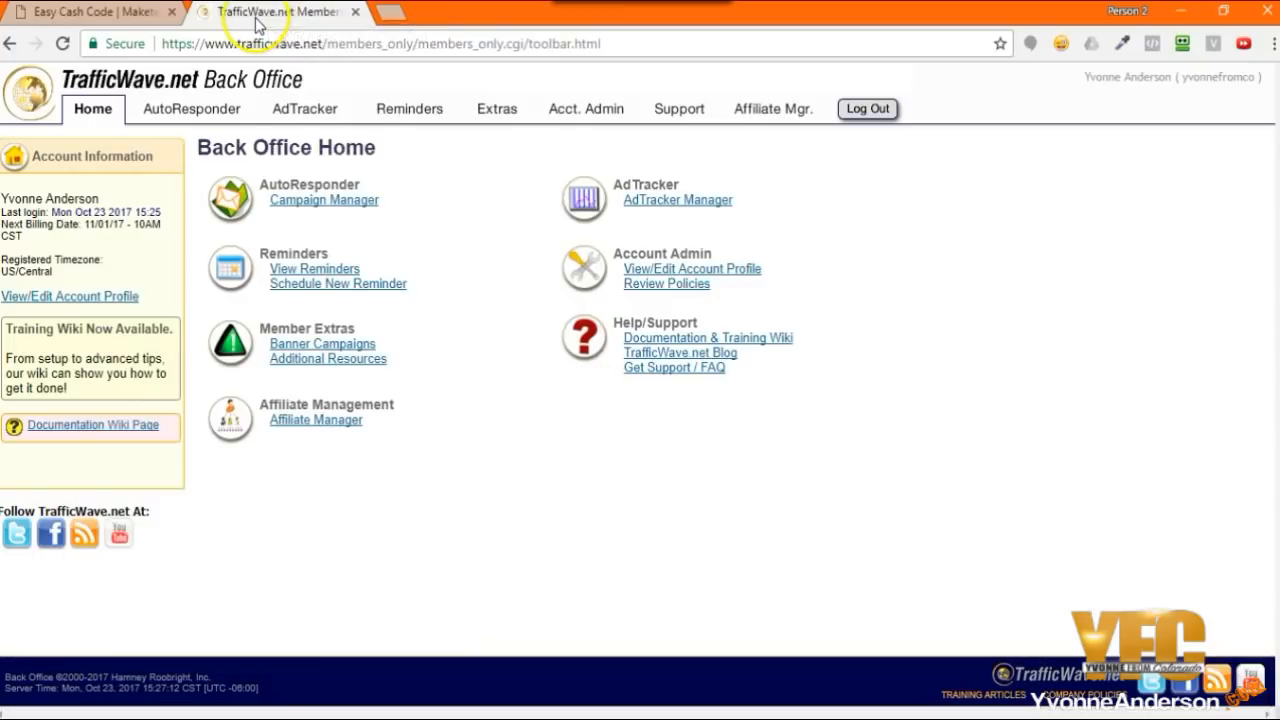
click(191, 108)
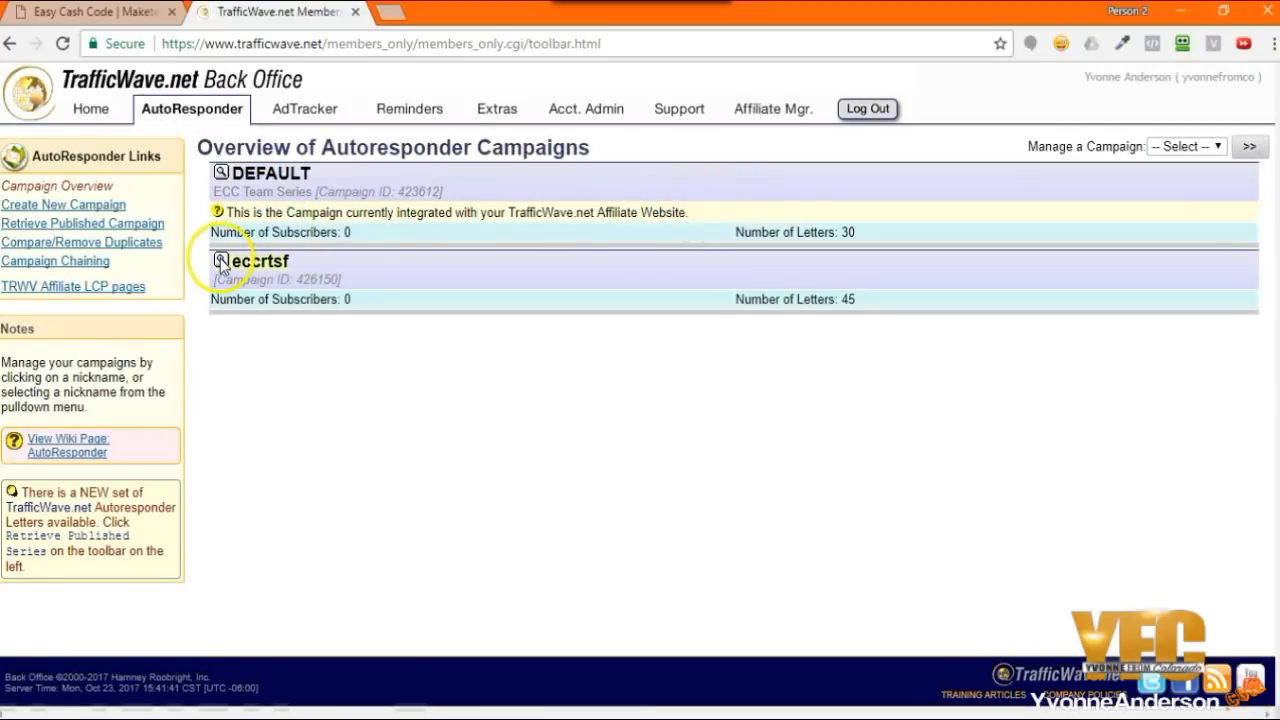
click(257, 261)
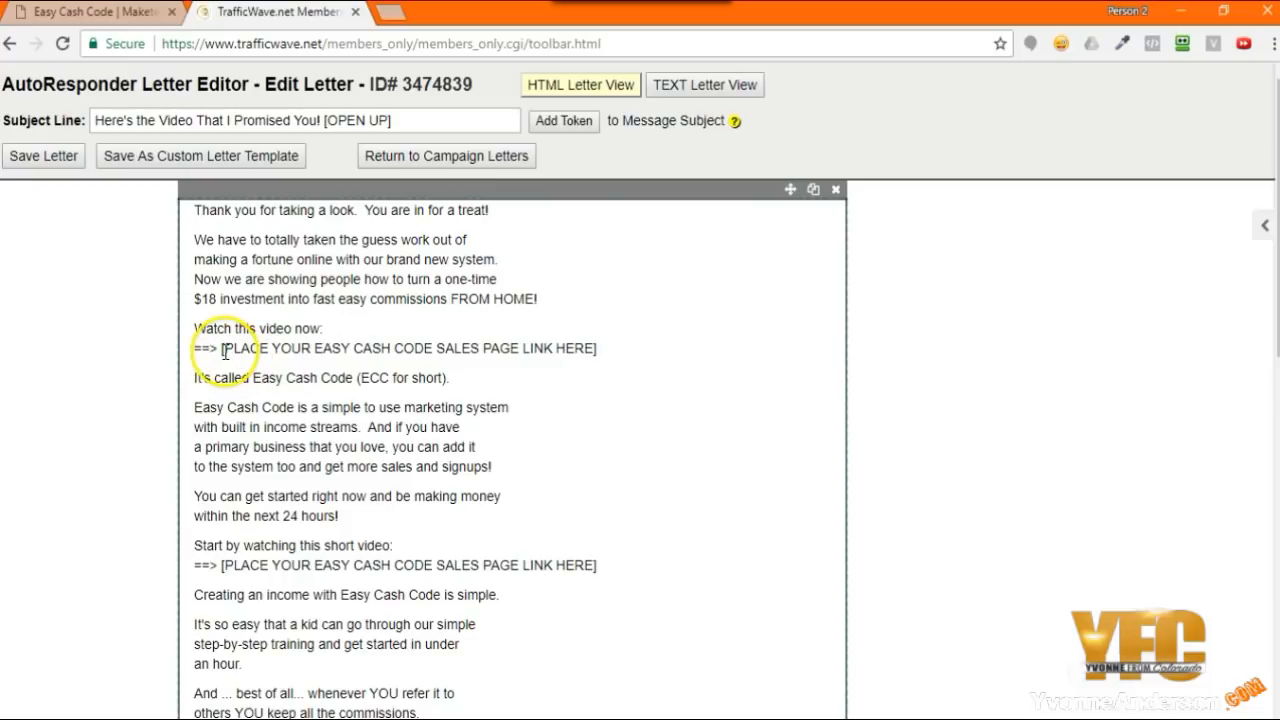
- Paste the copied sales page URL over the placeholder under 'Watch this video now:'
scroll(down, 3)
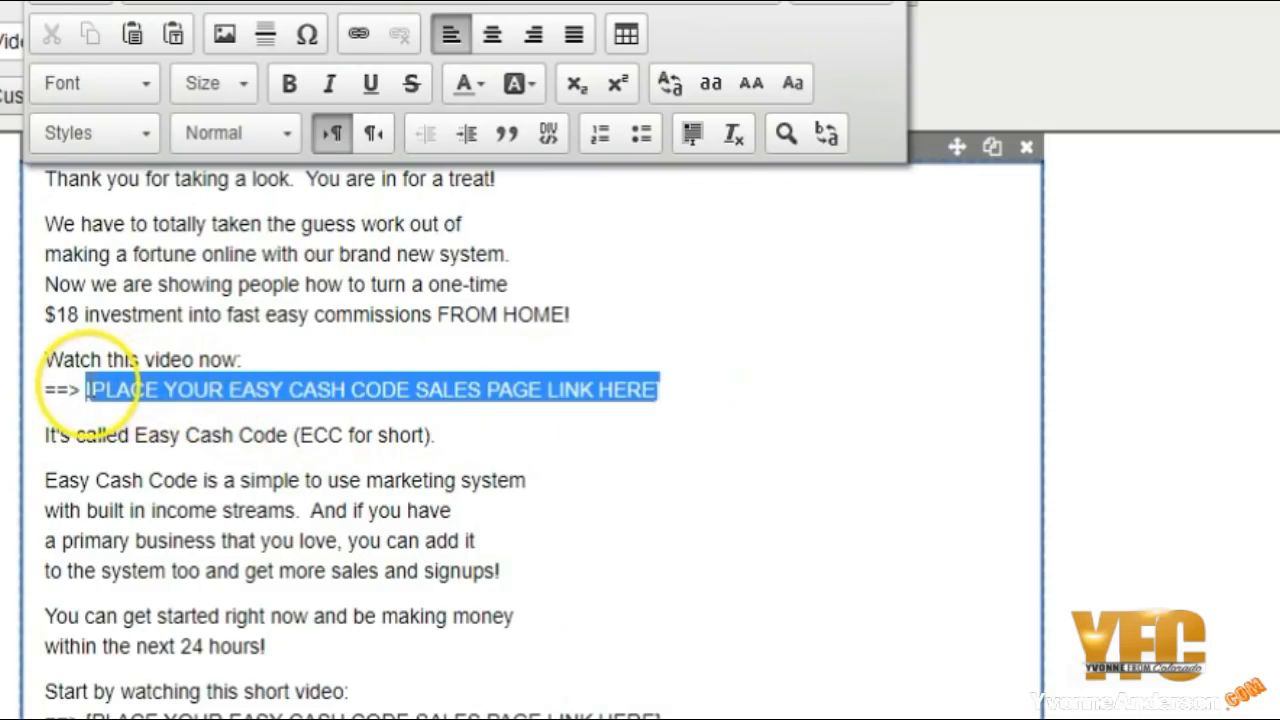
key(Delete)
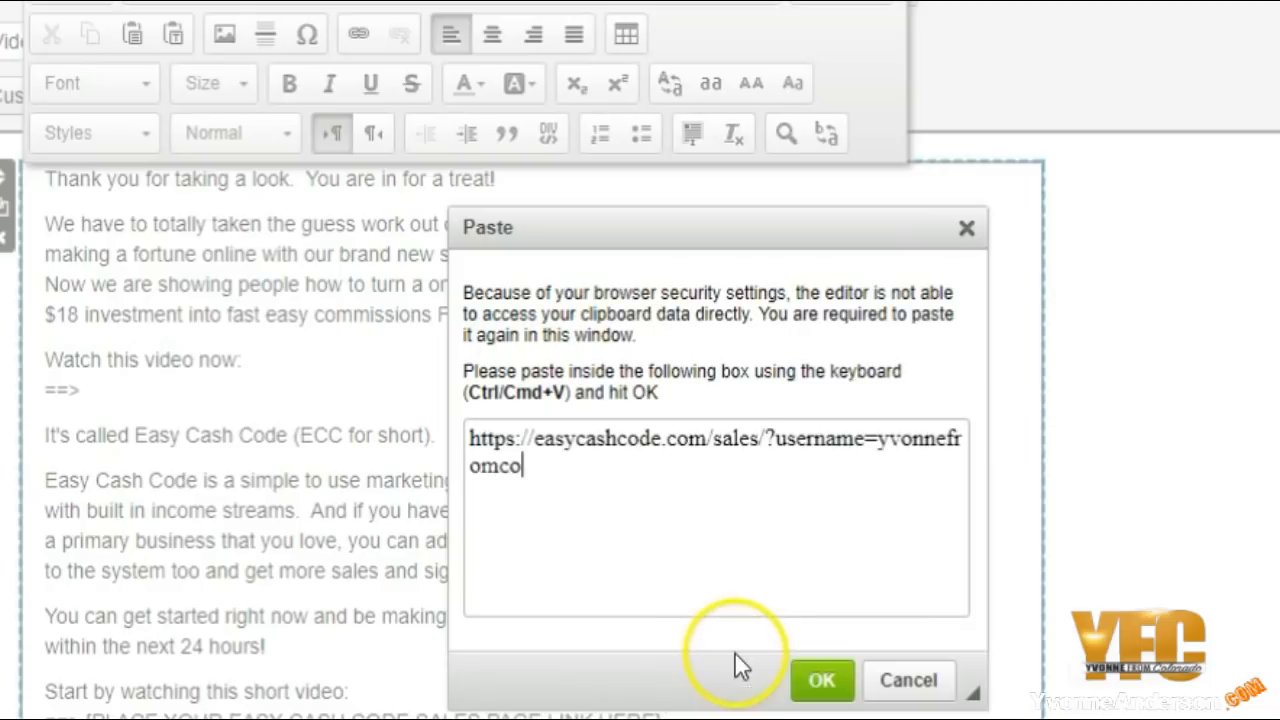
click(821, 680)
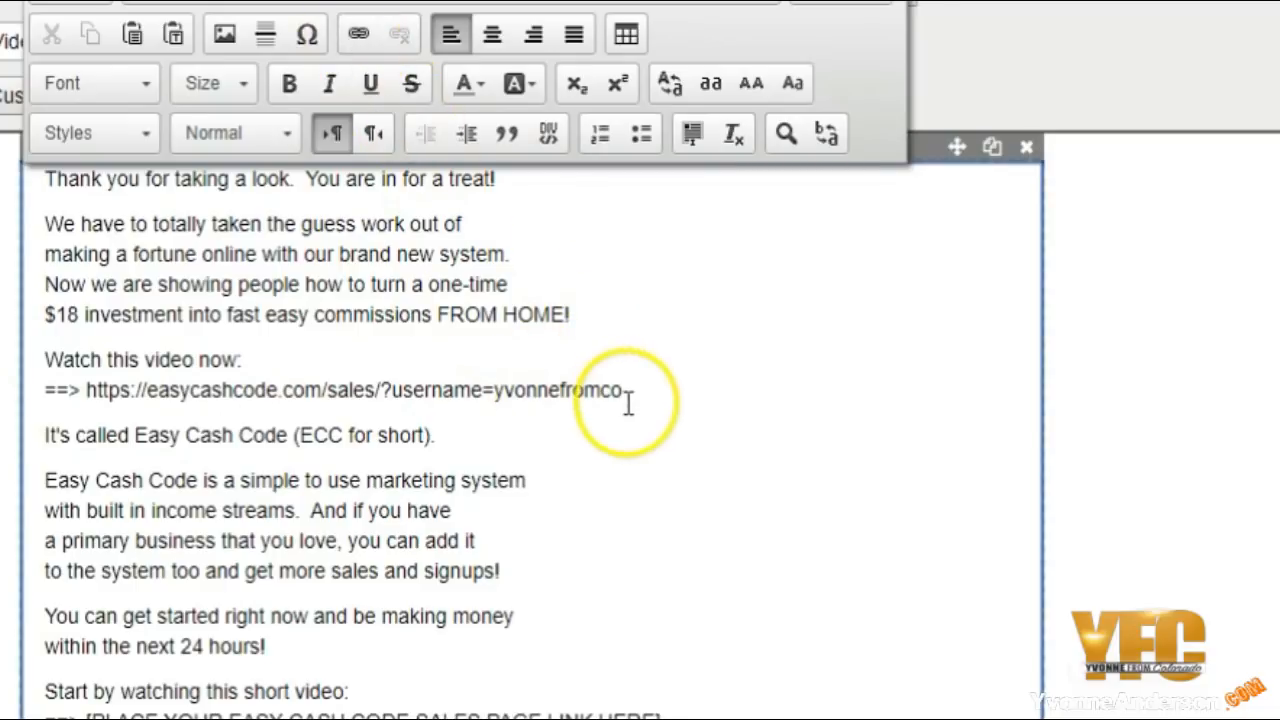
- Make the pasted sales page URL a hyperlink through the Link dialog
drag(87, 390, 620, 390)
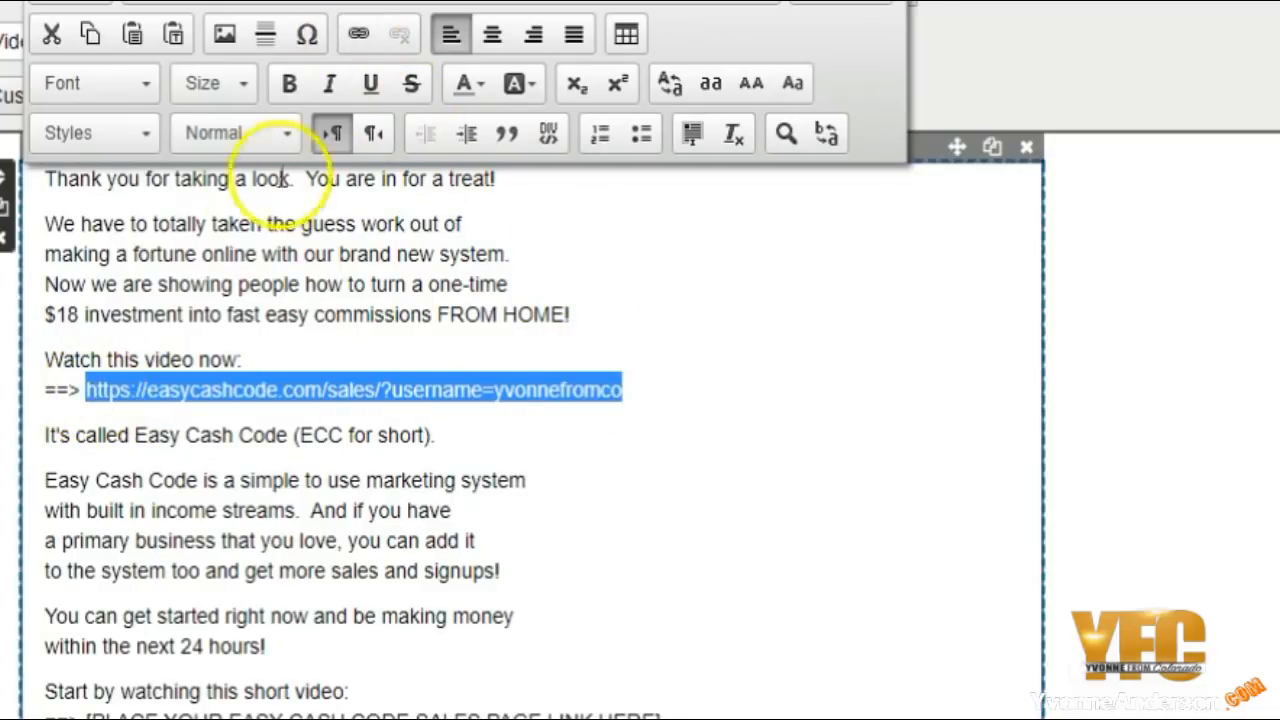
click(357, 33)
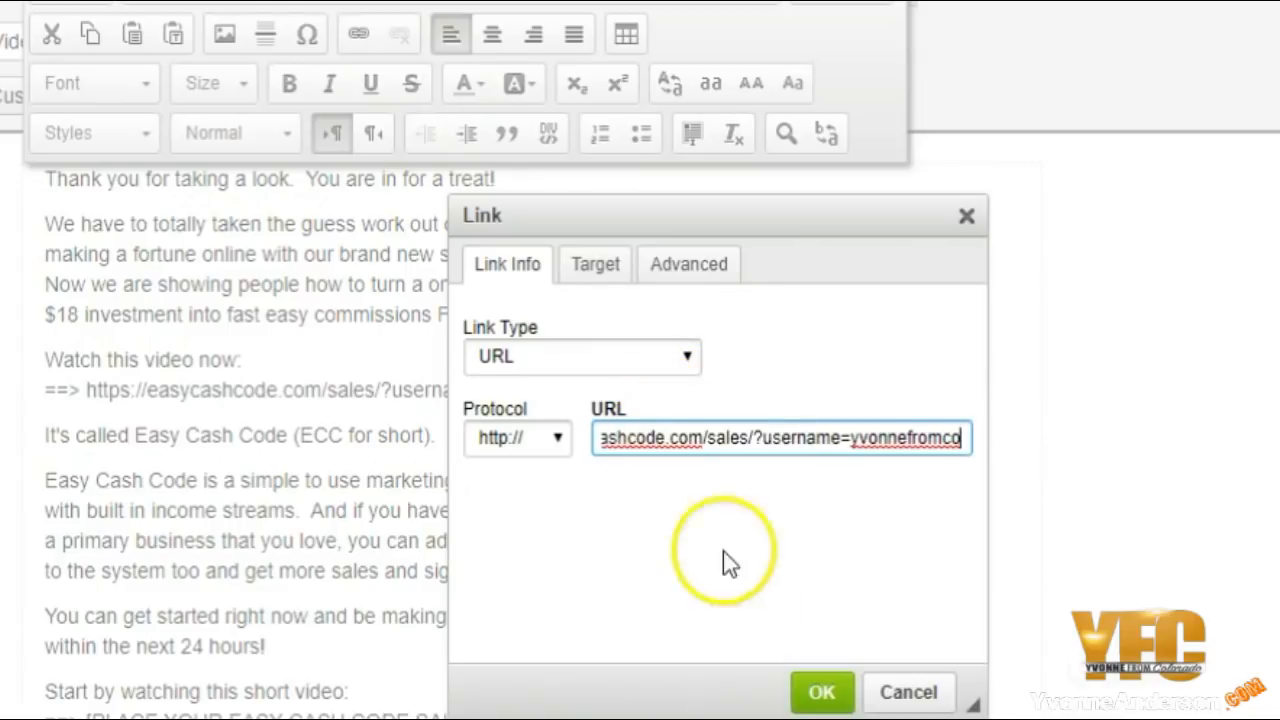
click(821, 692)
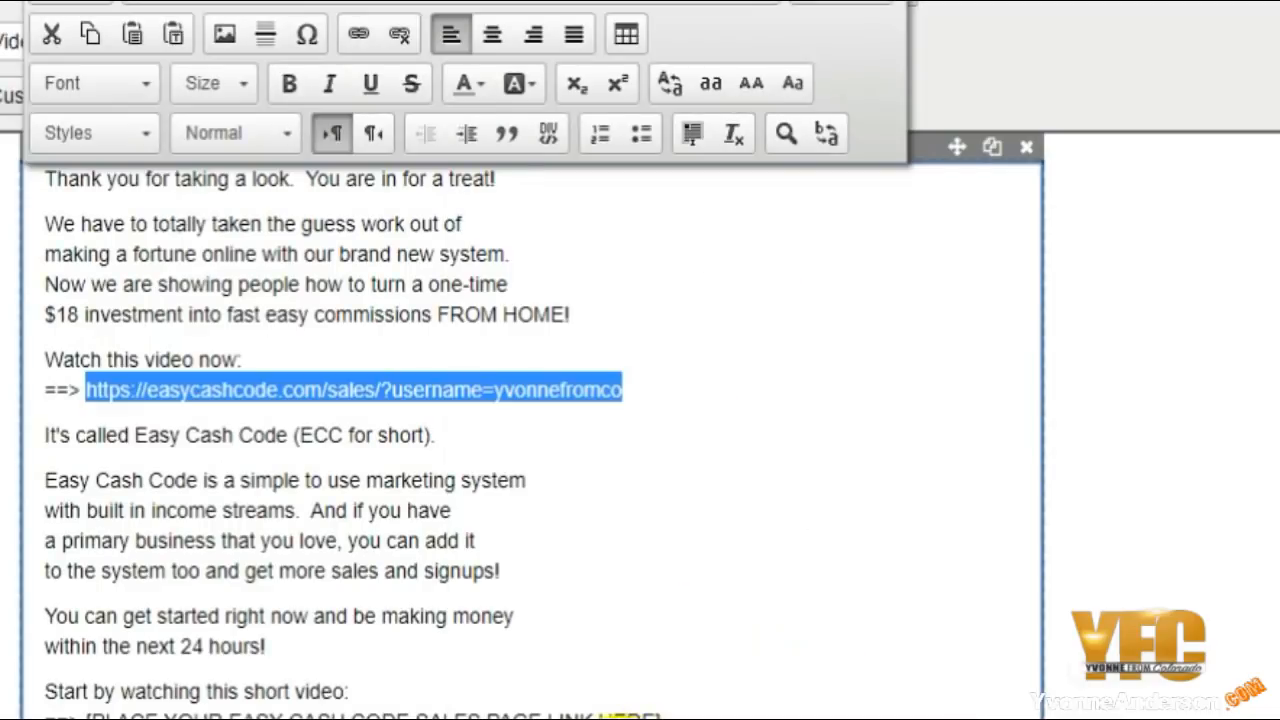
click(85, 405)
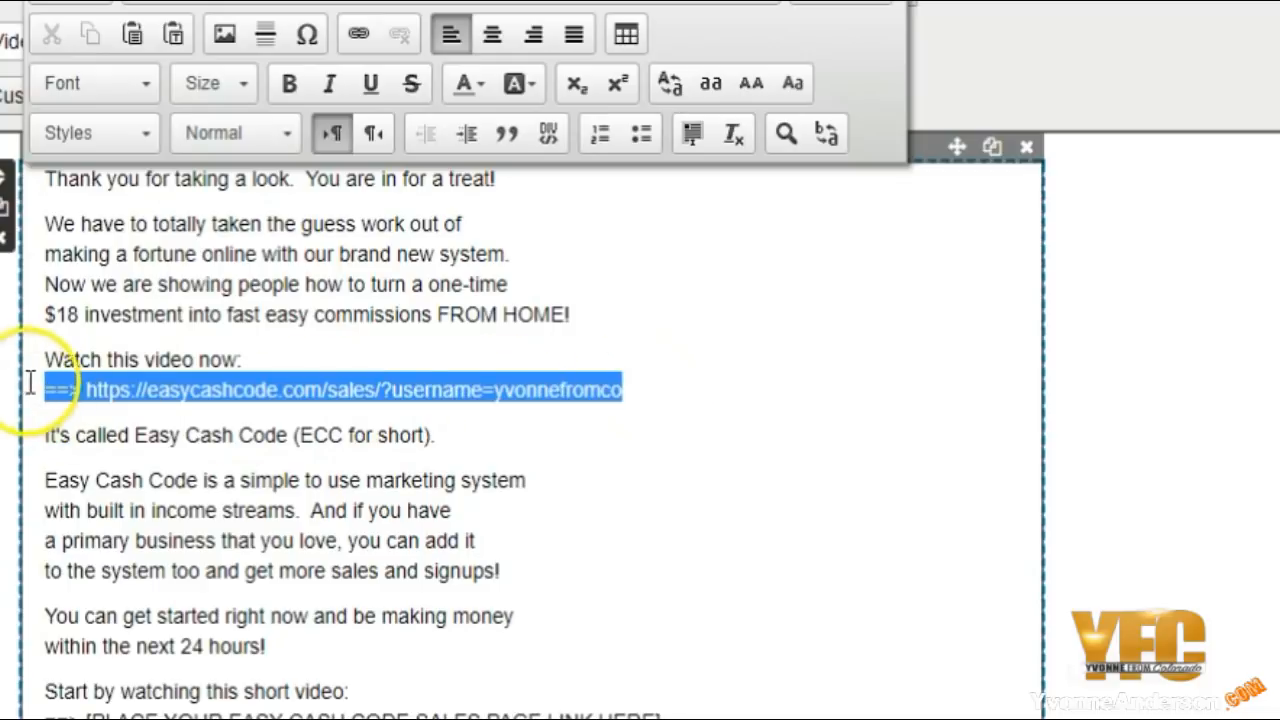
- Remove the arrow-and-URL line and link 'Watch this video now' to the sales page
key(Delete)
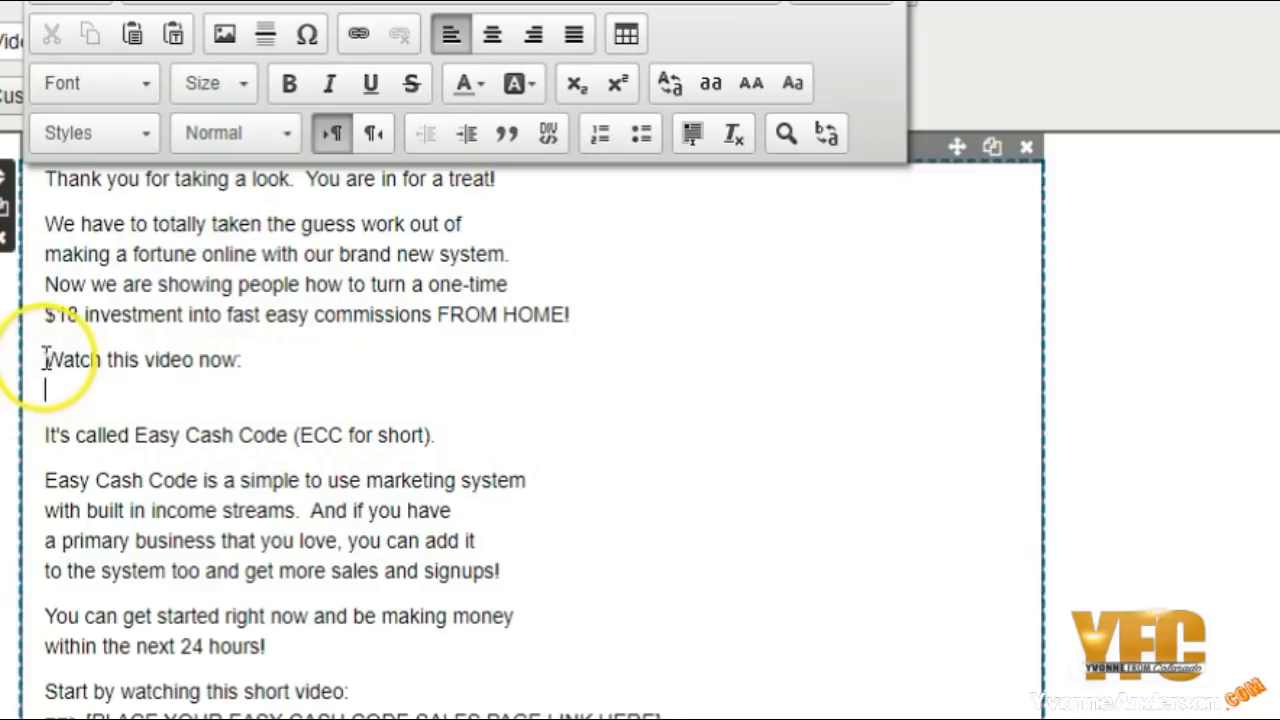
text(==>)
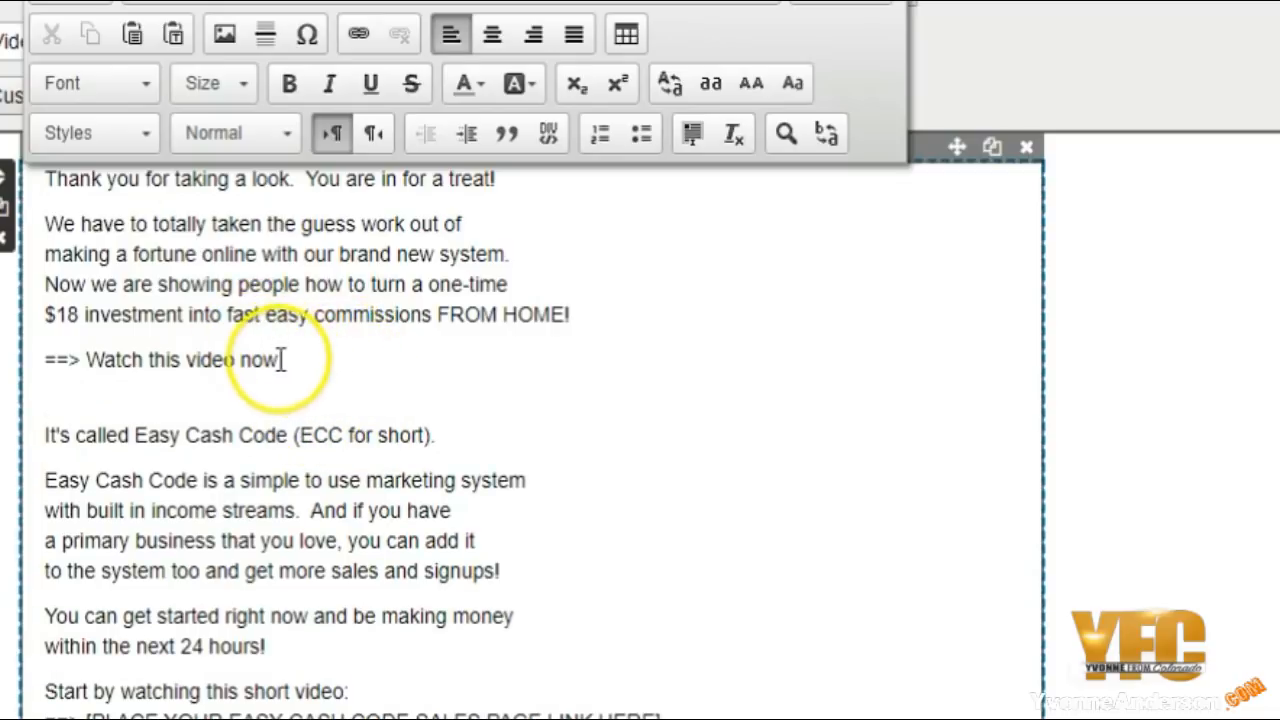
drag(87, 360, 277, 360)
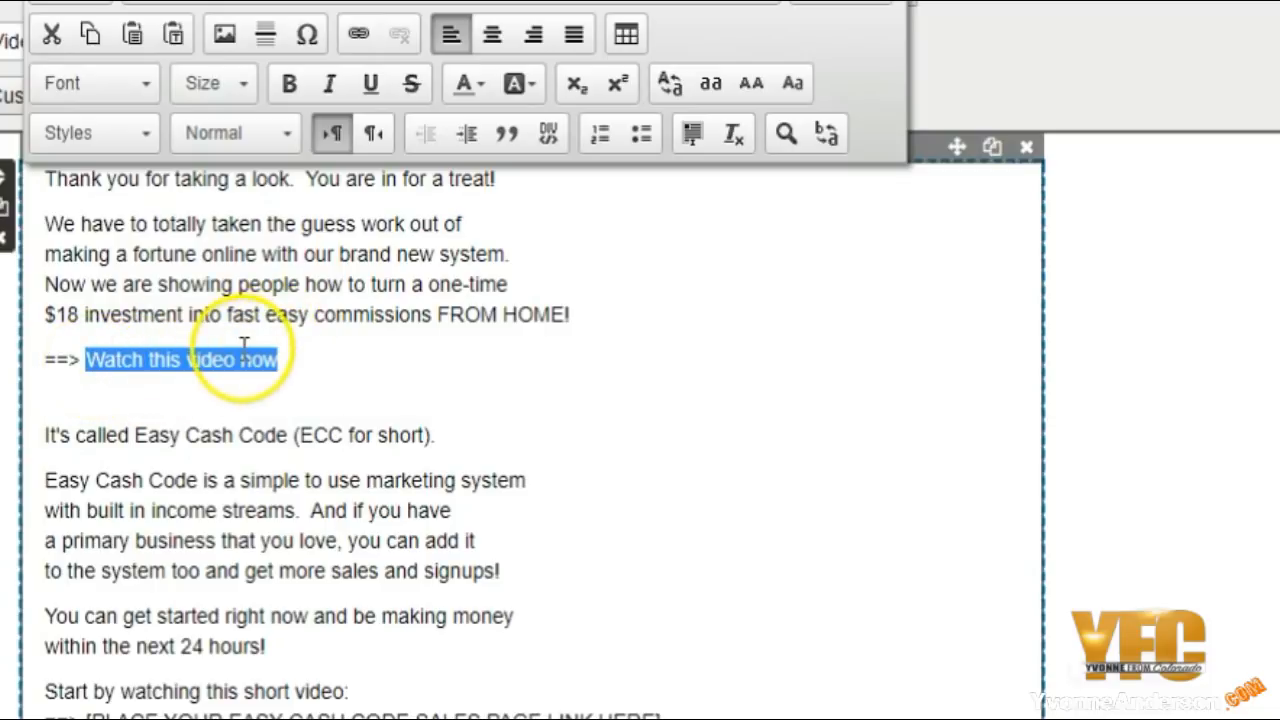
click(357, 33)
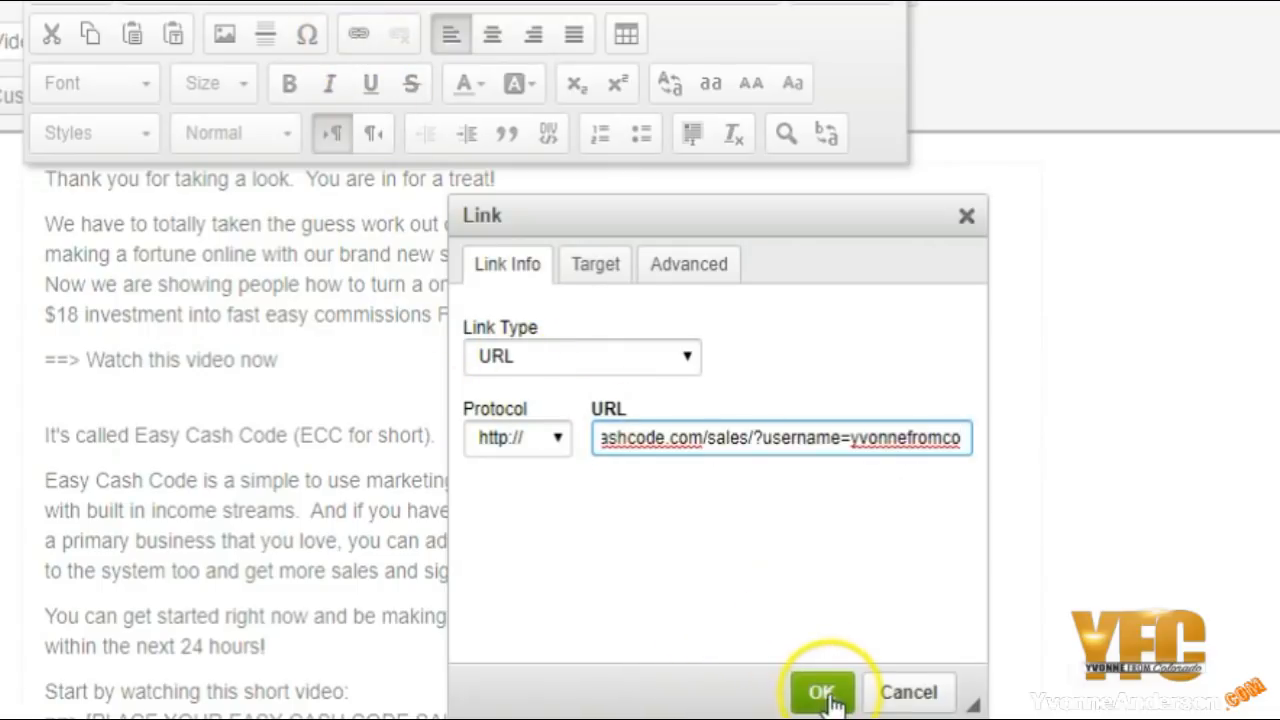
click(822, 692)
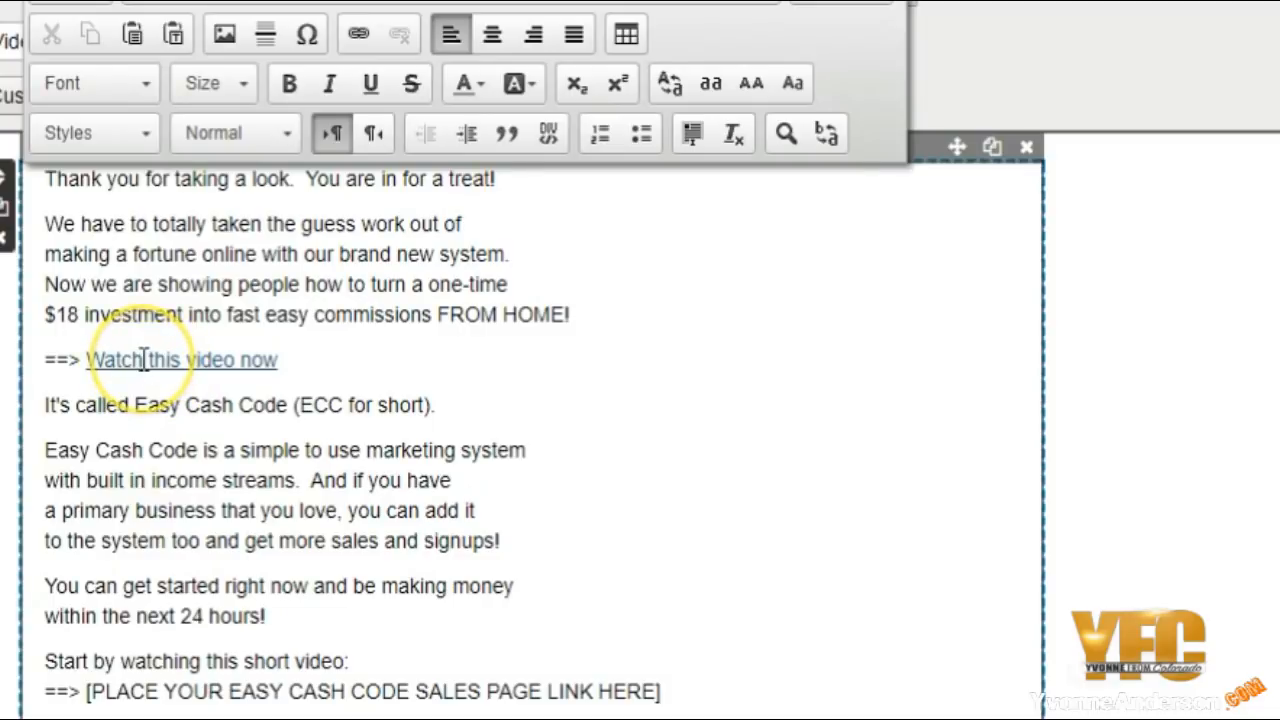
- Link 'Start by watching this short video' and make the linked phrases bold
scroll(down, 3)
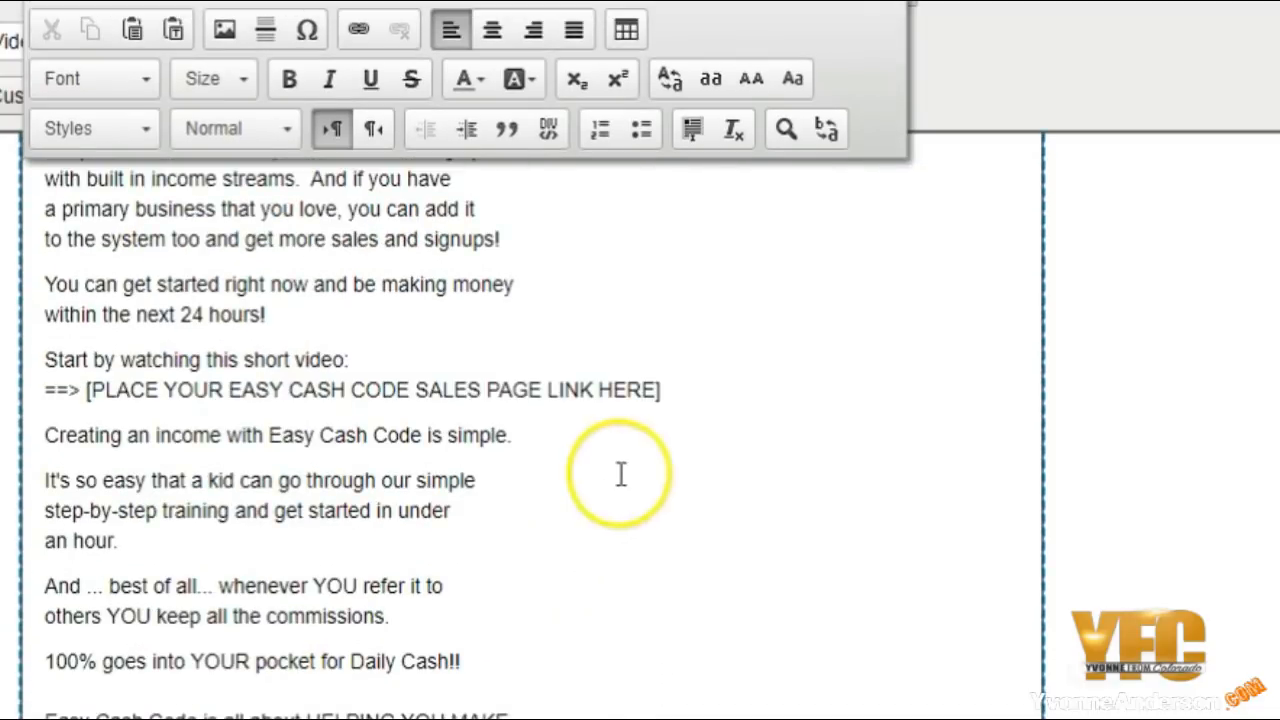
double_click(370, 389)
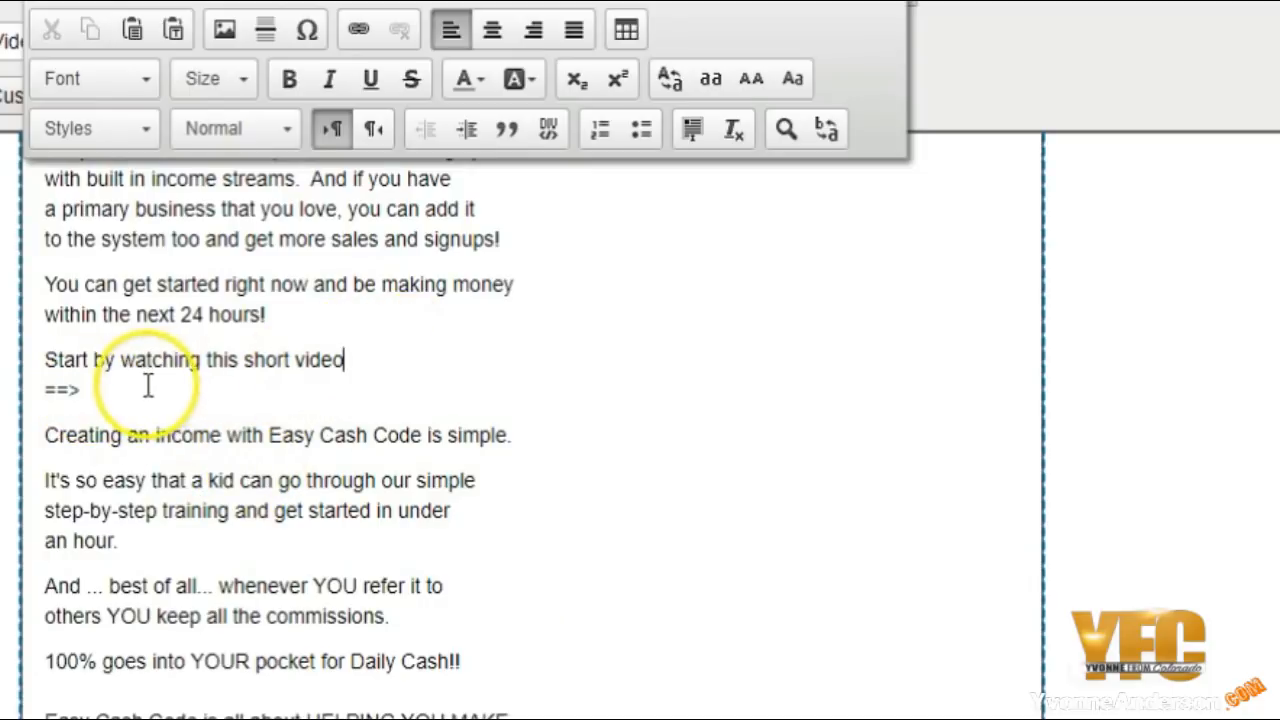
mouse_move(290, 360)
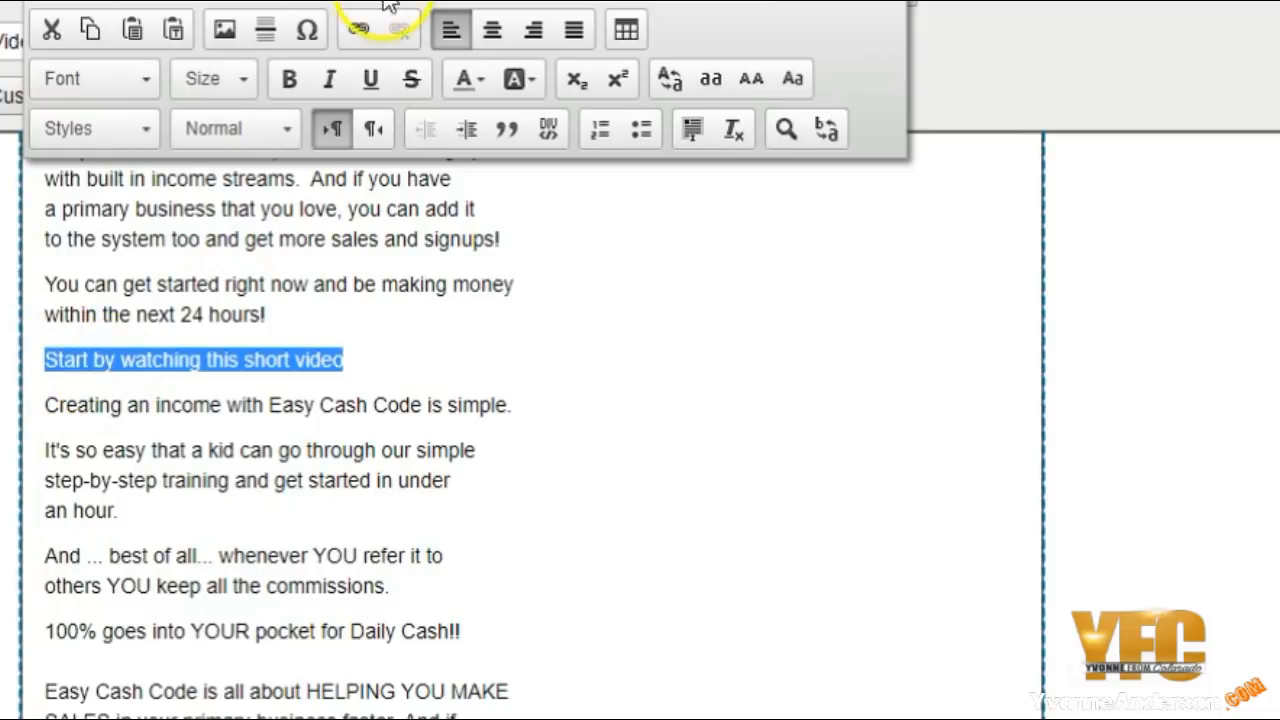
right_click(700, 438)
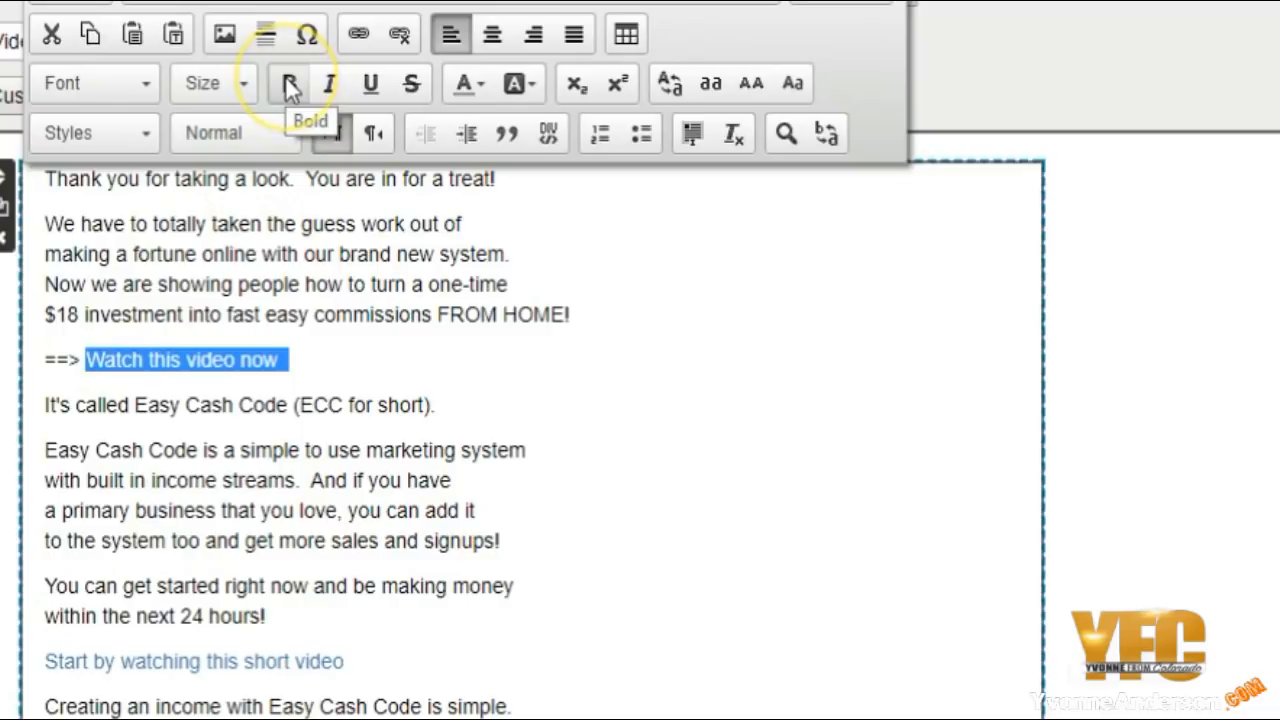
click(287, 83)
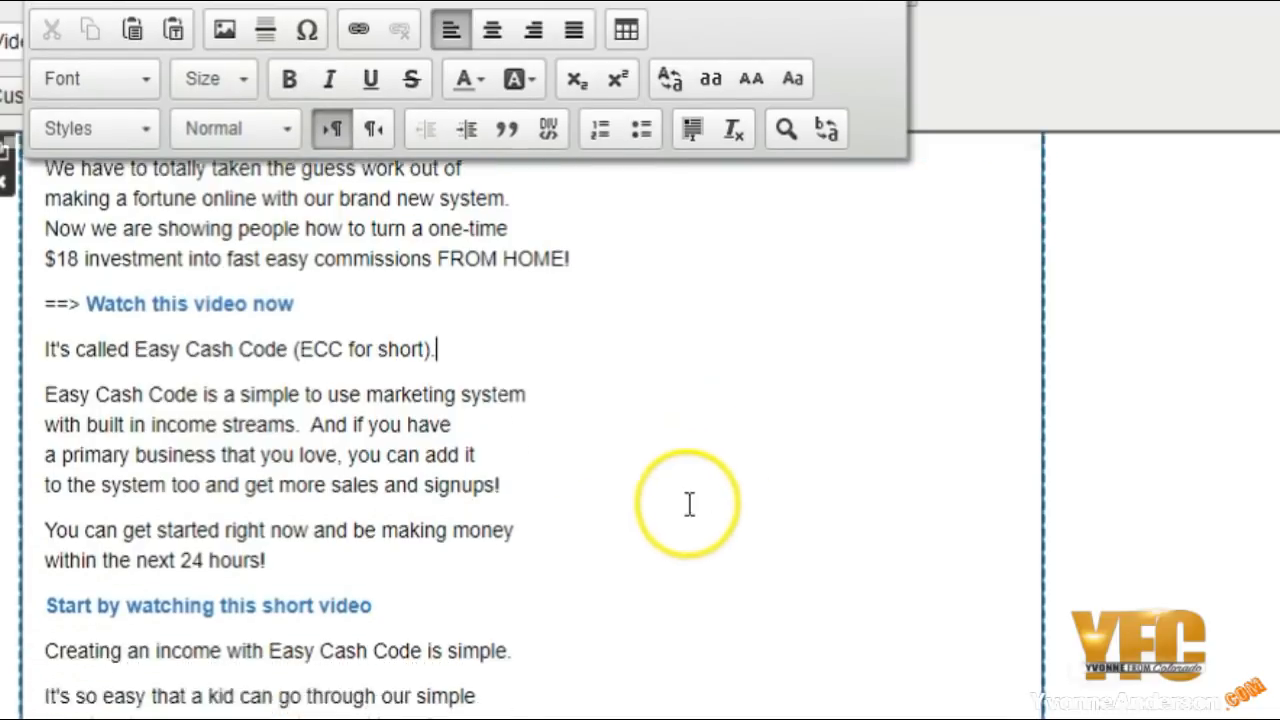
- Link 'Get it HERE' to the sales page URL ending sales/?username=yvonnefromcd
scroll(down, 3)
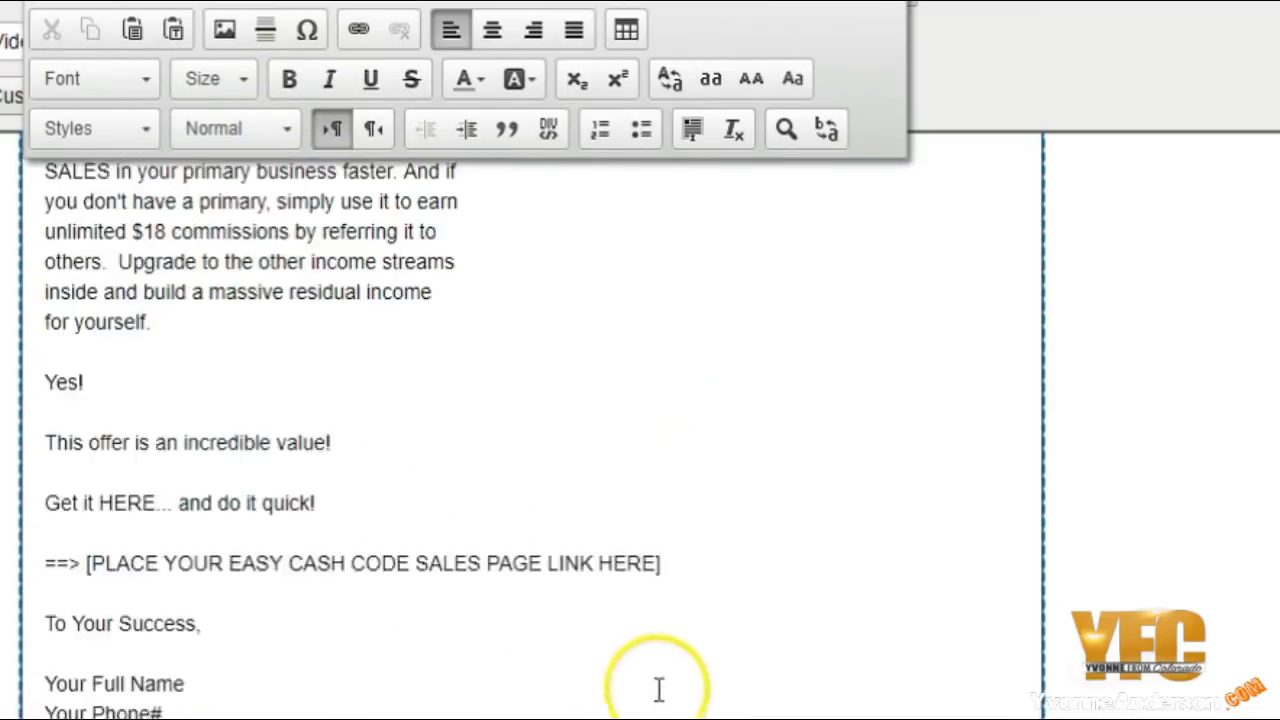
scroll(down, 3)
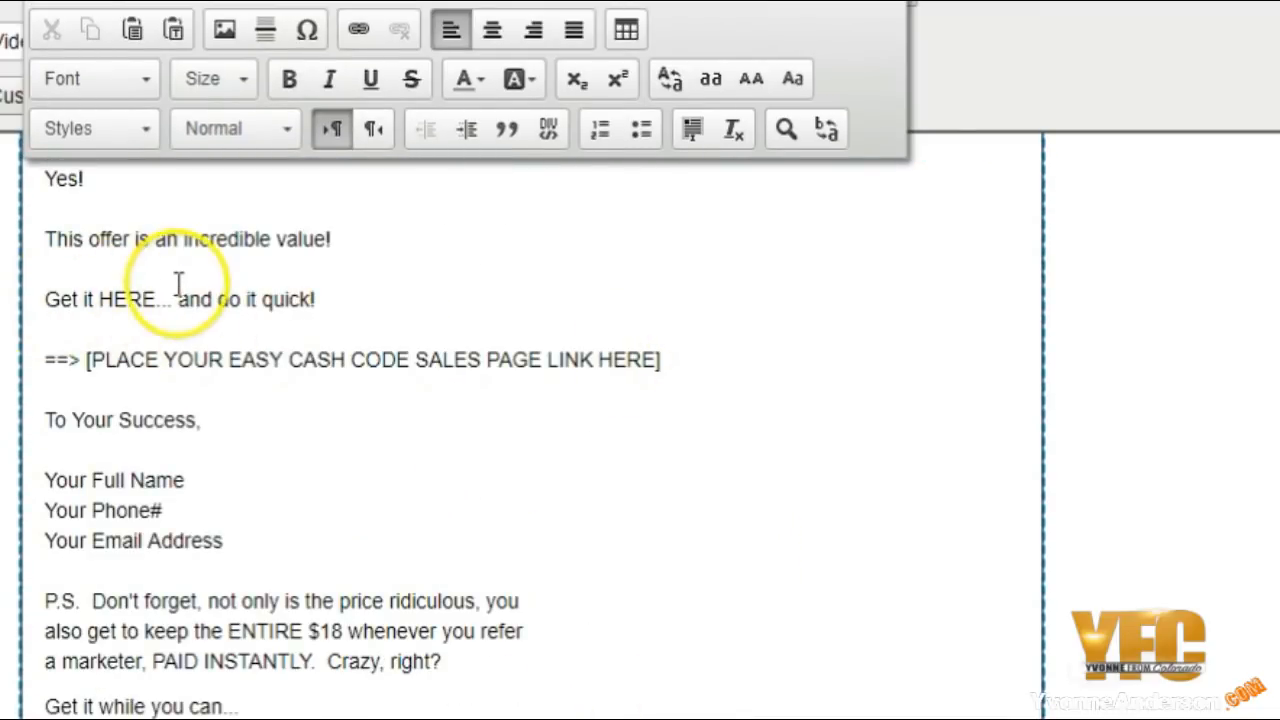
drag(45, 299, 168, 299)
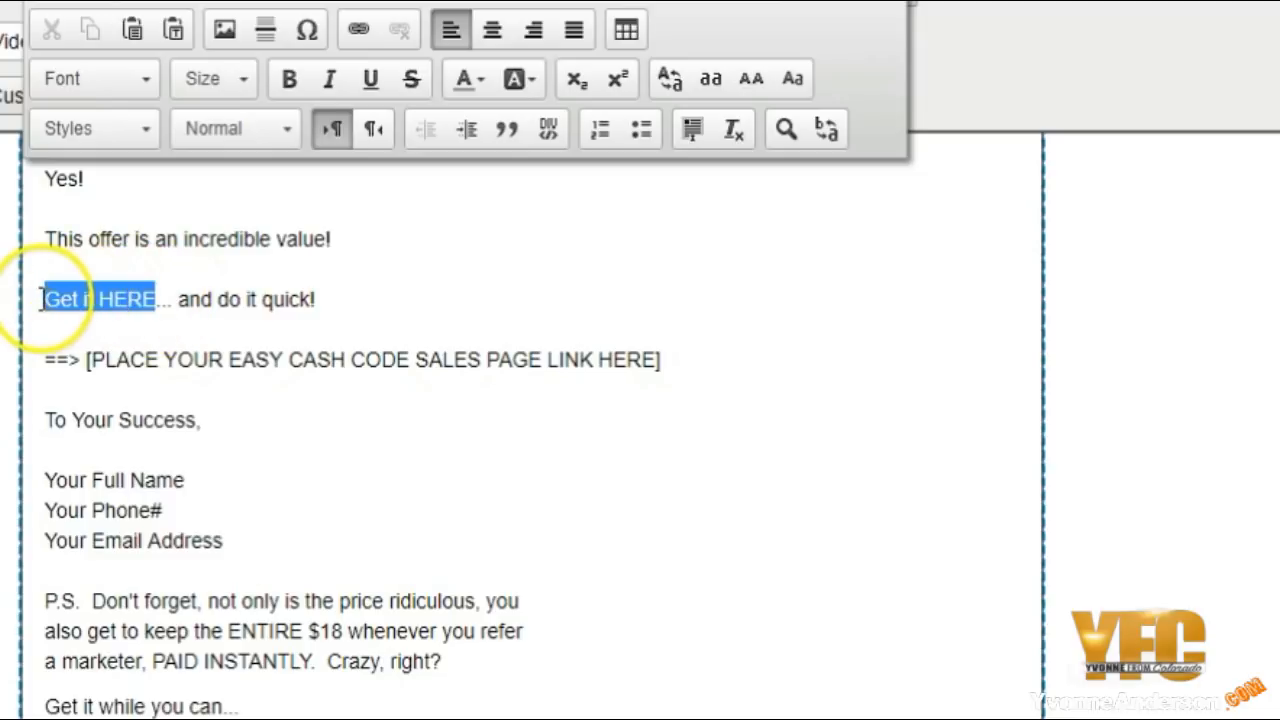
click(357, 28)
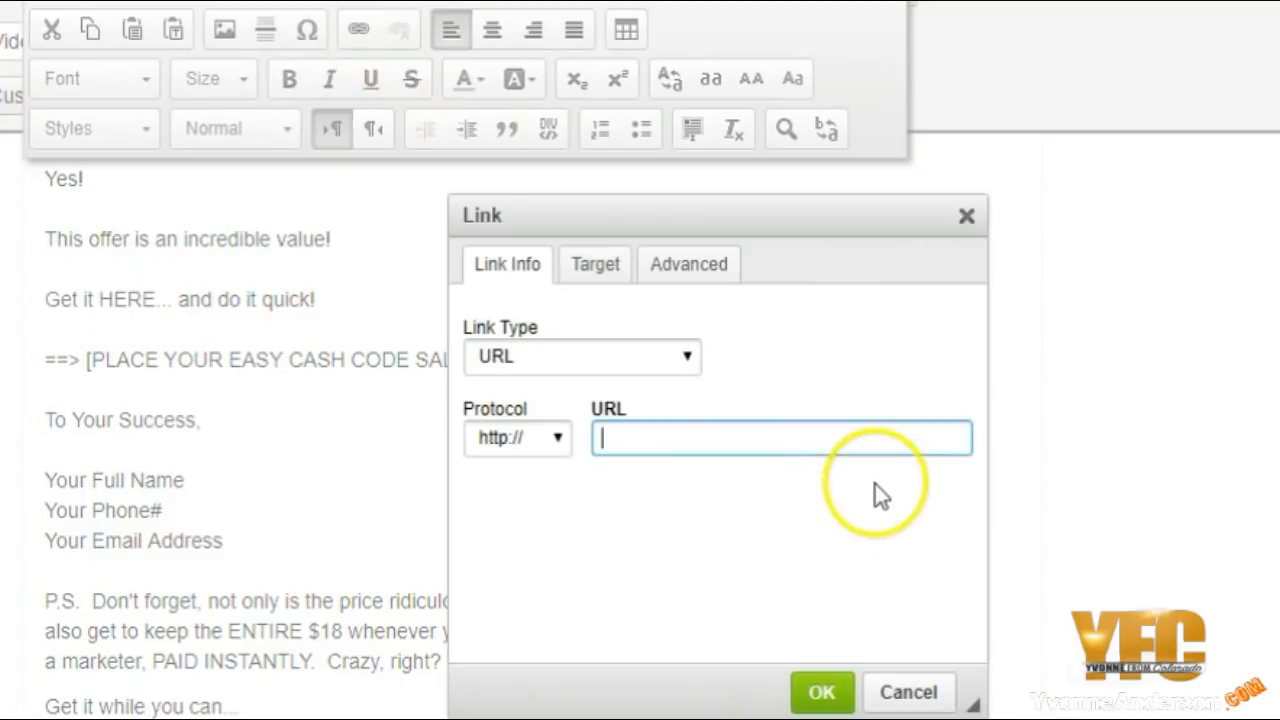
text(ashcode.com/sales/?username=yvonnefromcd)
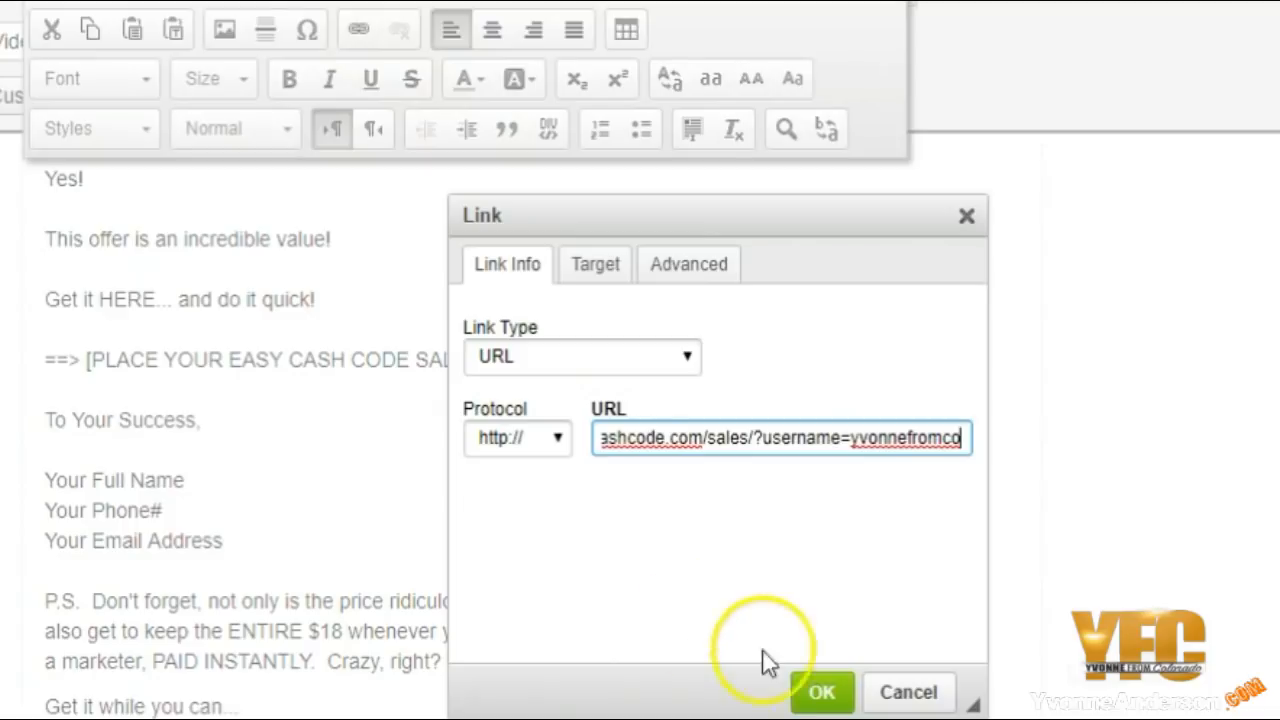
click(821, 692)
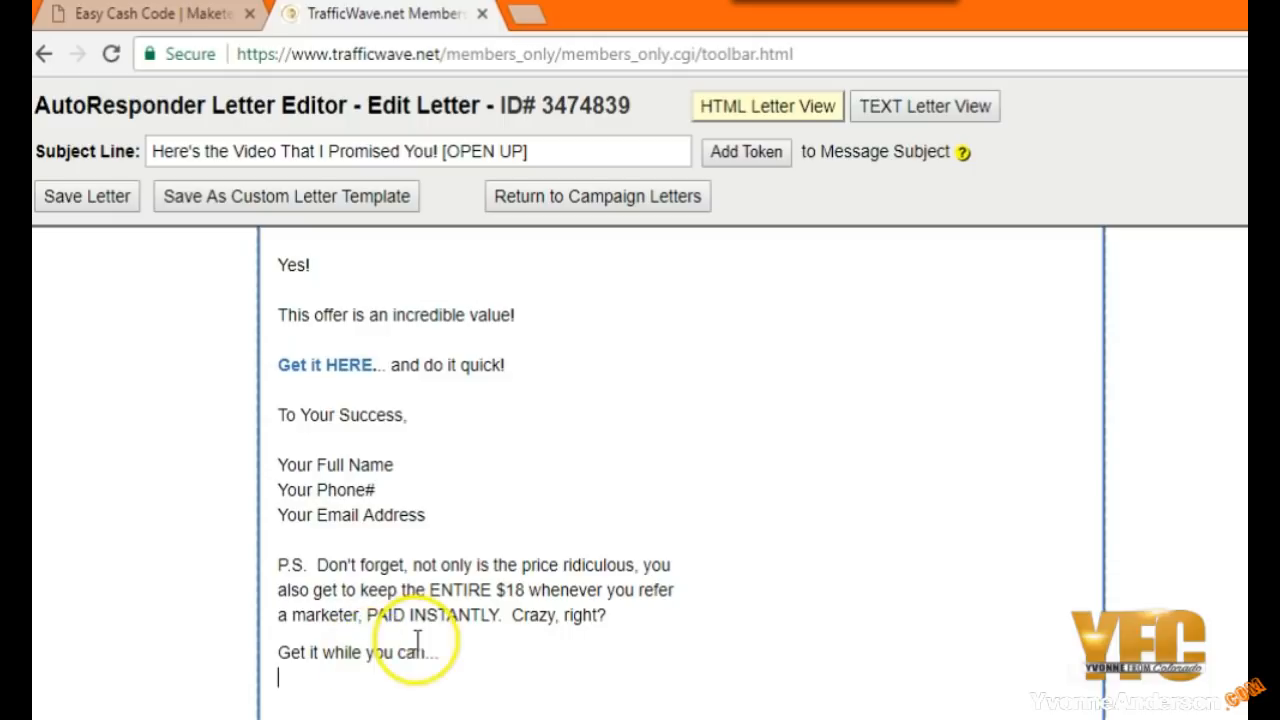
- Apply a toolbar formatting style to the closing line 'Get it while you can...'
triple_click(357, 652)
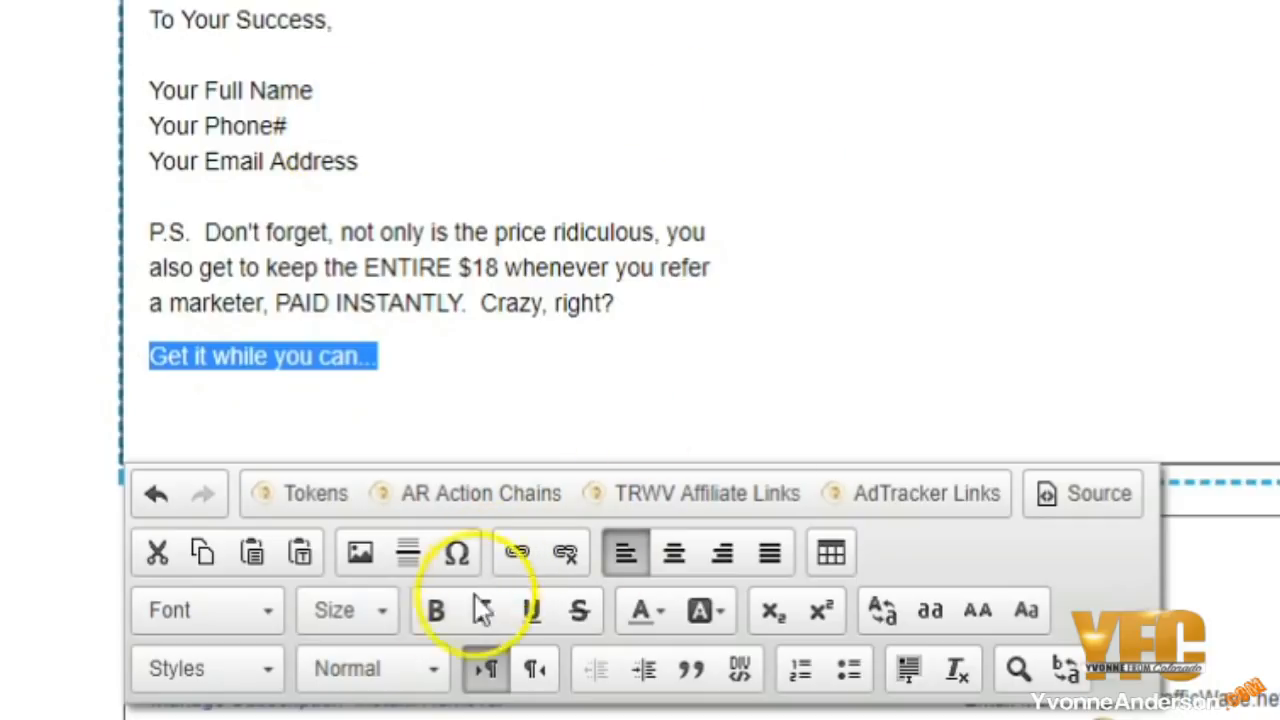
click(435, 611)
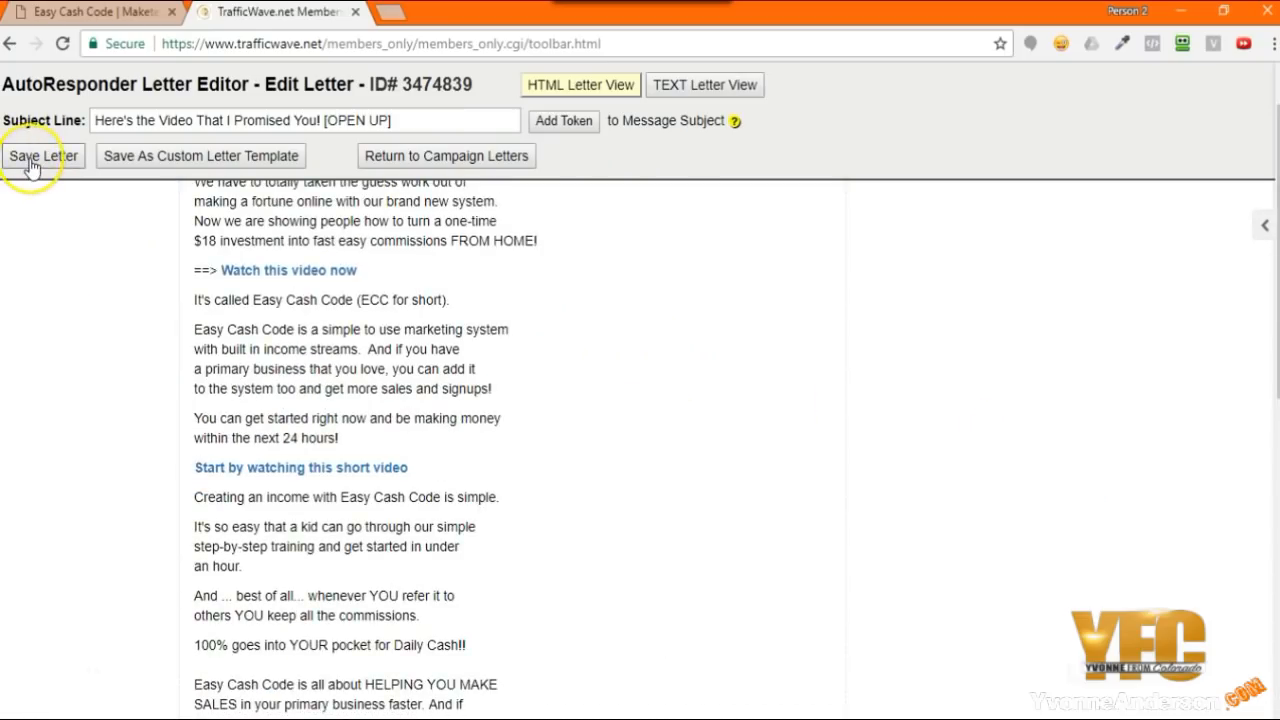
- Save the letter and return to the campaign's letter list
click(43, 155)
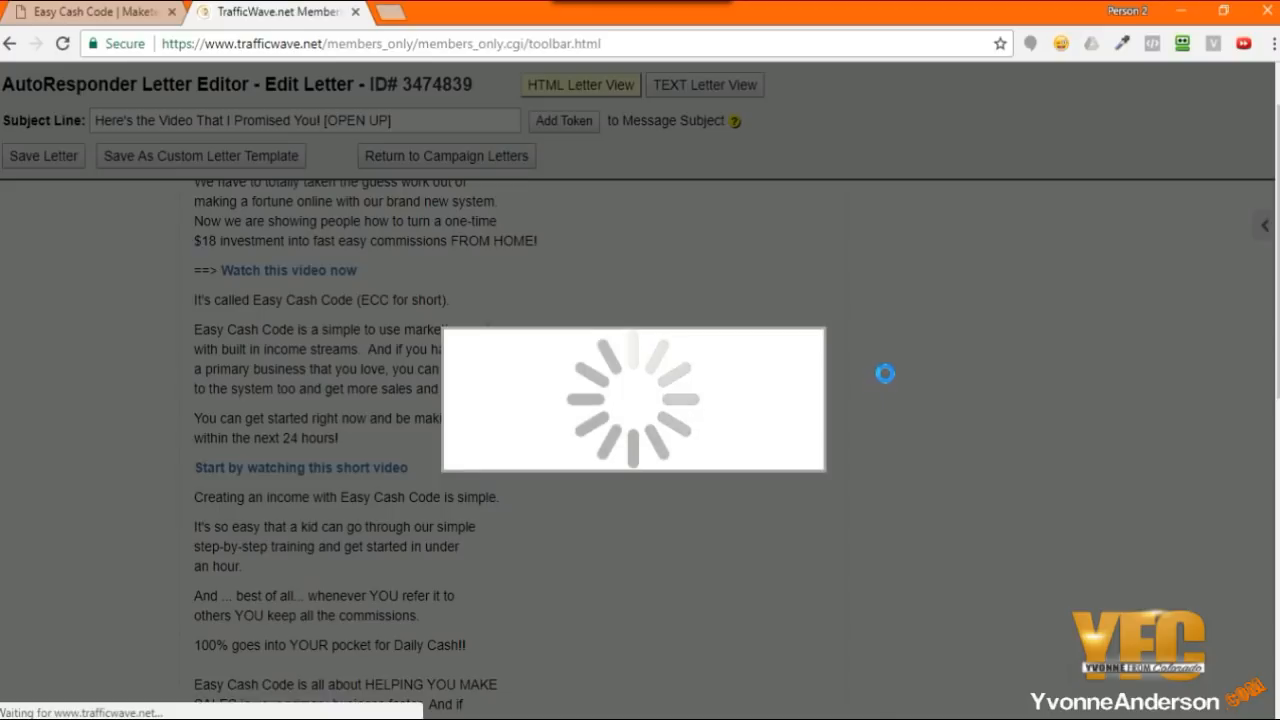
click(446, 155)
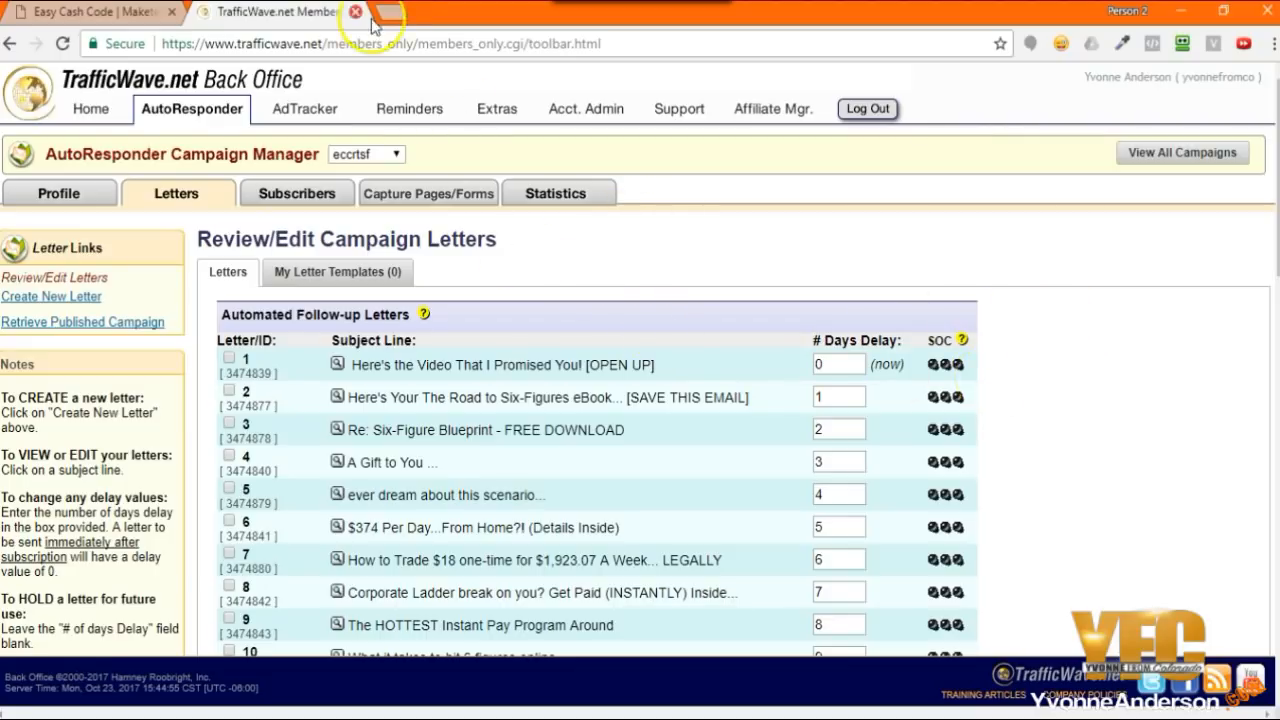
- On facebook.com, open the Easy Cash Code Mastermind - Members Only group's Files
text(facebook.com/search/top/?q=easy%20cash%20code%20mastermind%20-%20members%20only)
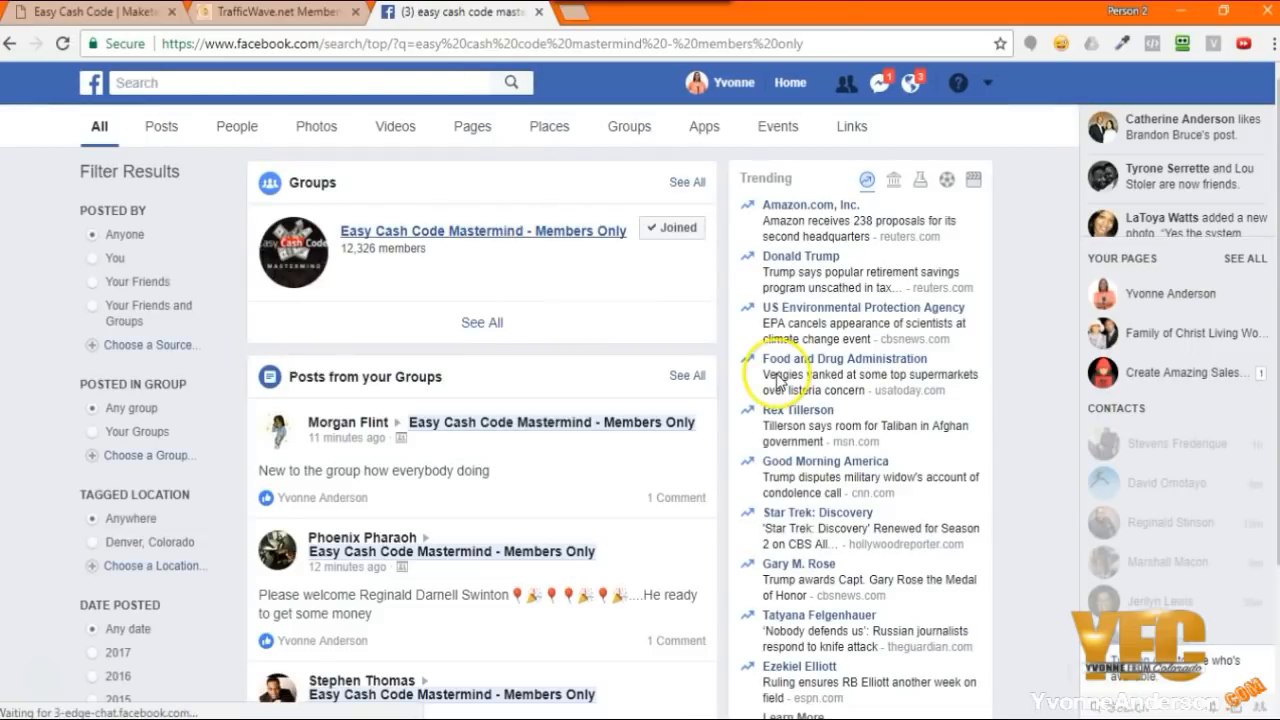
click(843, 358)
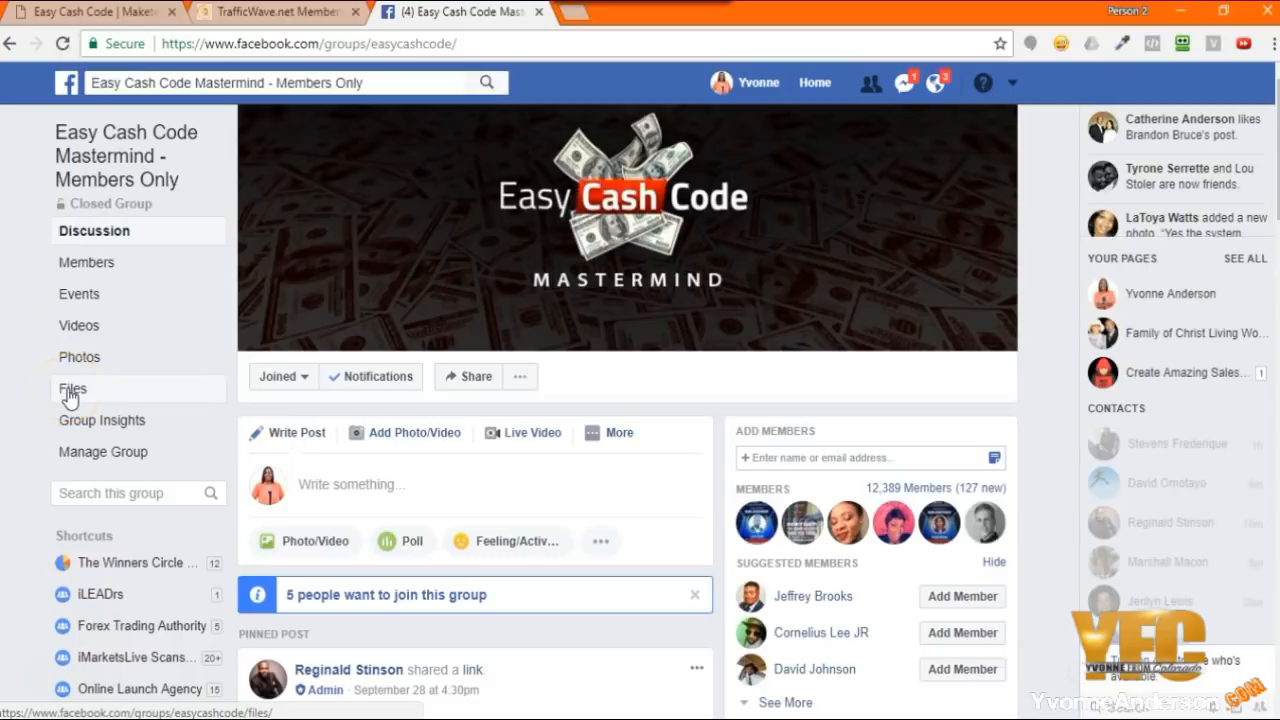
click(72, 388)
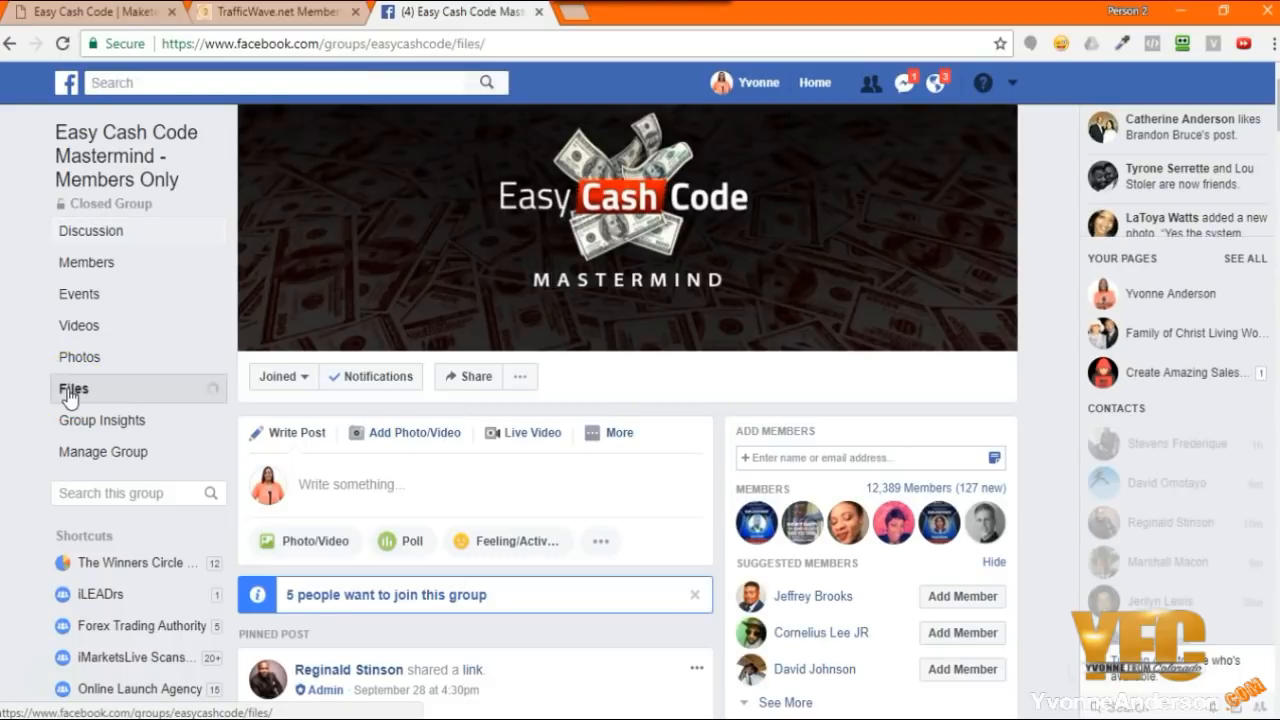
- From the group's Files, open the Pre-Written 30-Day Email Autoresponder Series doc and its messages link
click(72, 388)
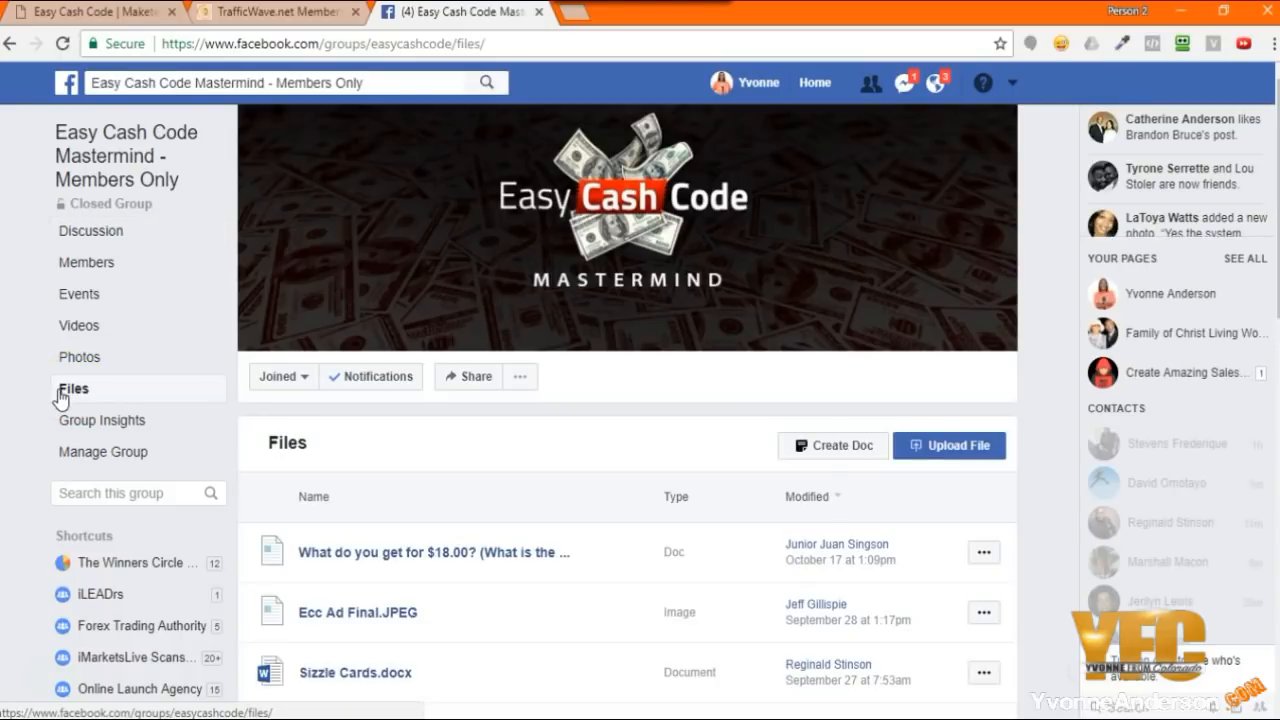
scroll(down, 3)
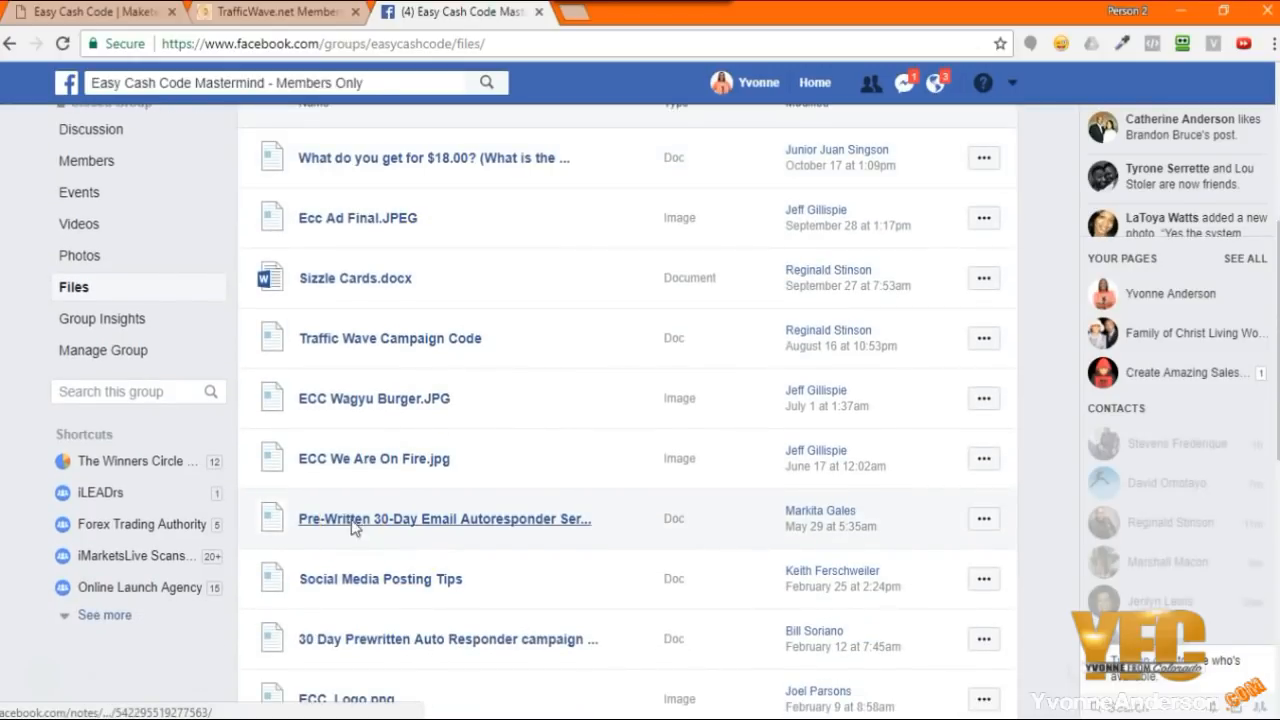
click(444, 518)
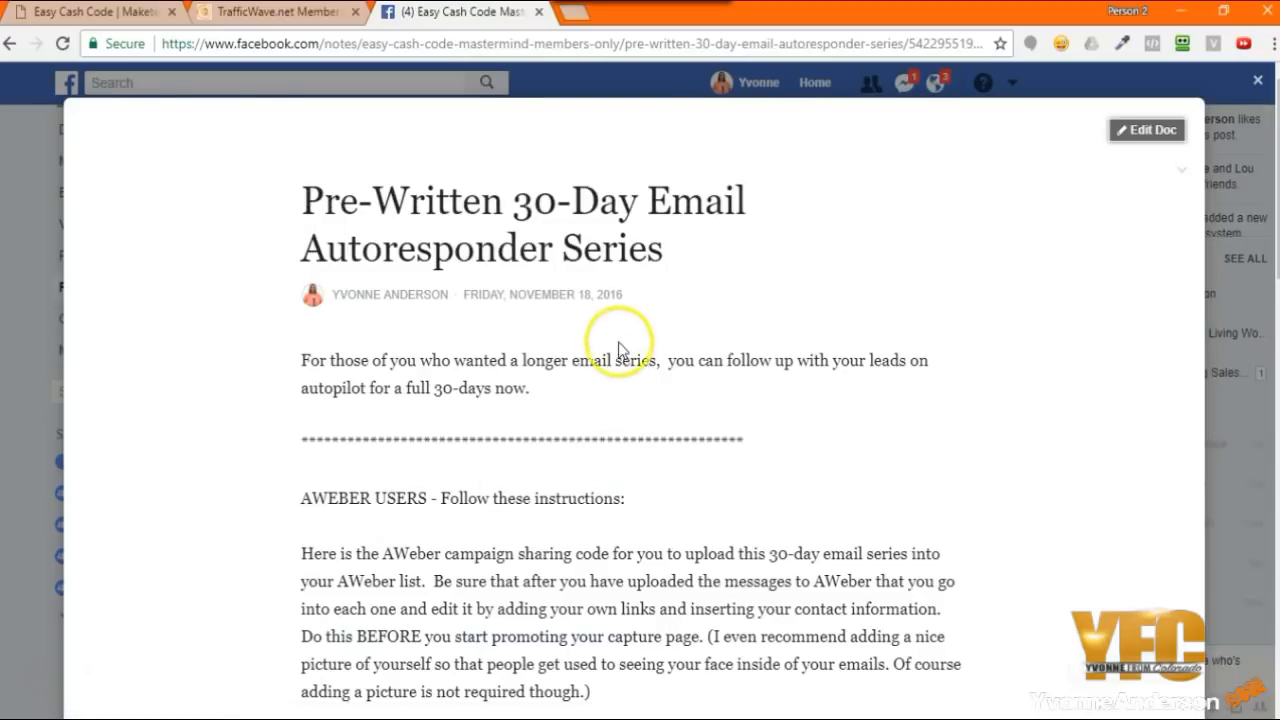
scroll(down, 3)
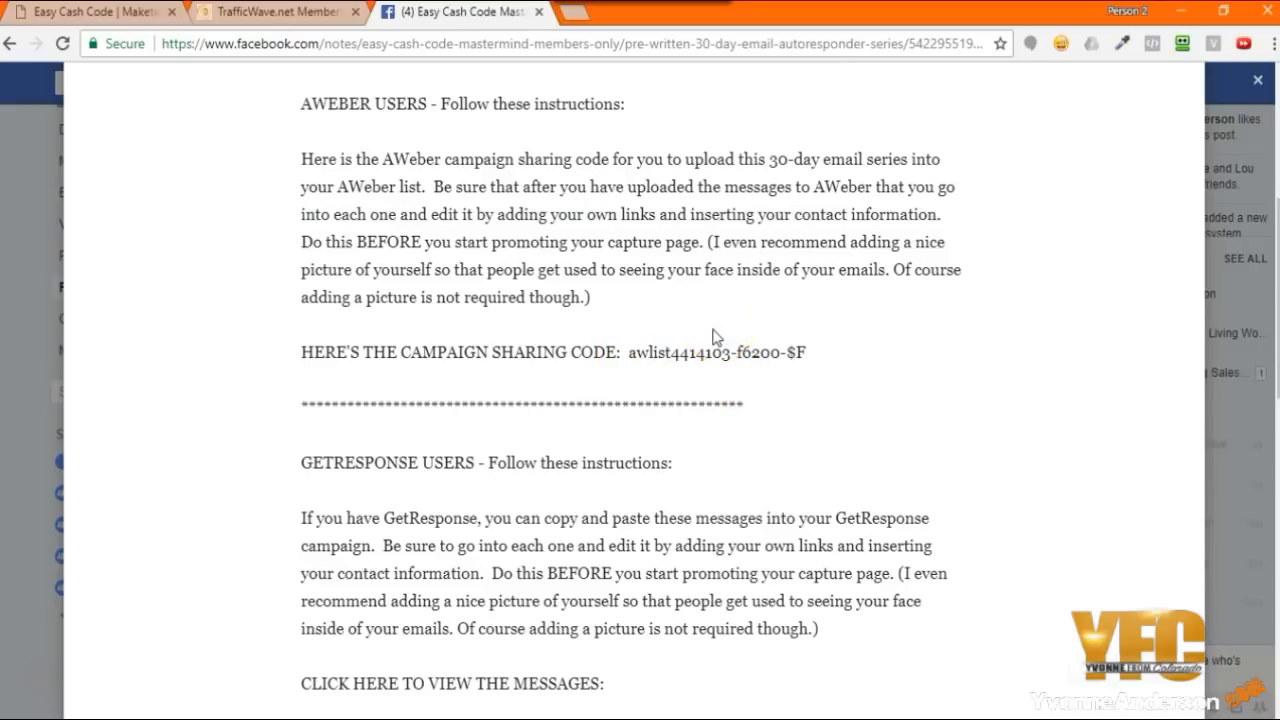
scroll(down, 3)
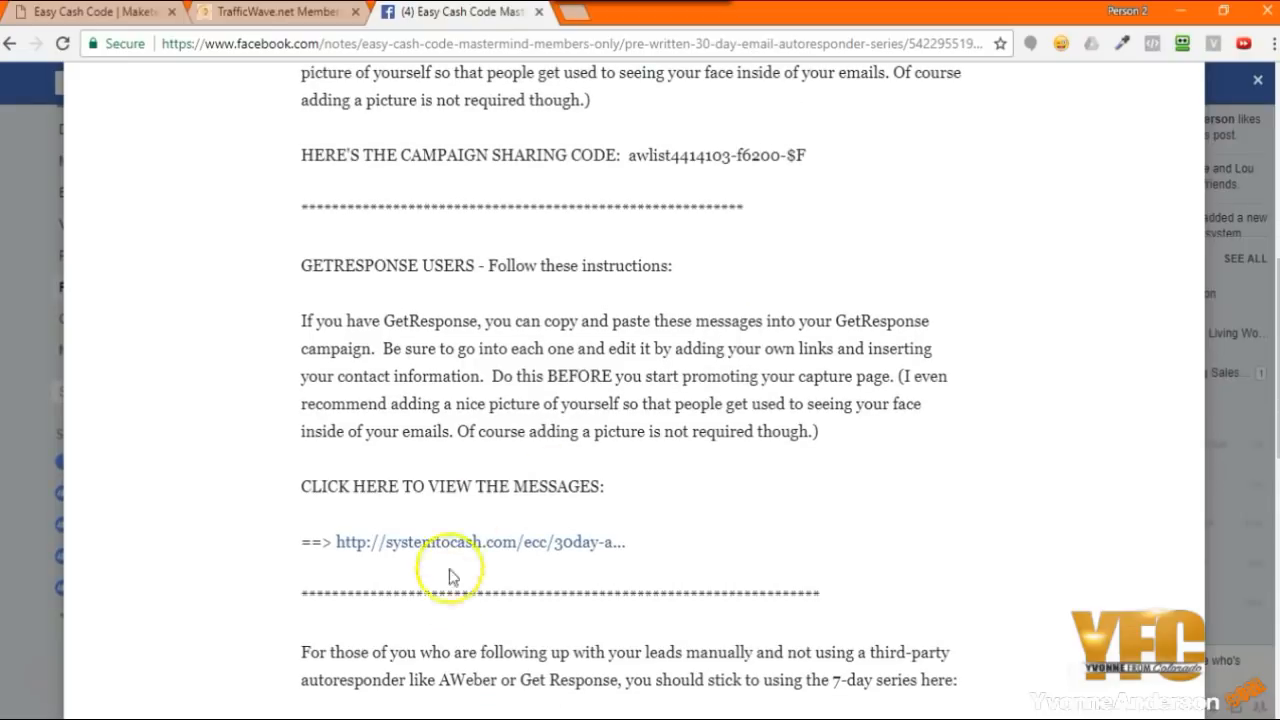
mouse_move(435, 550)
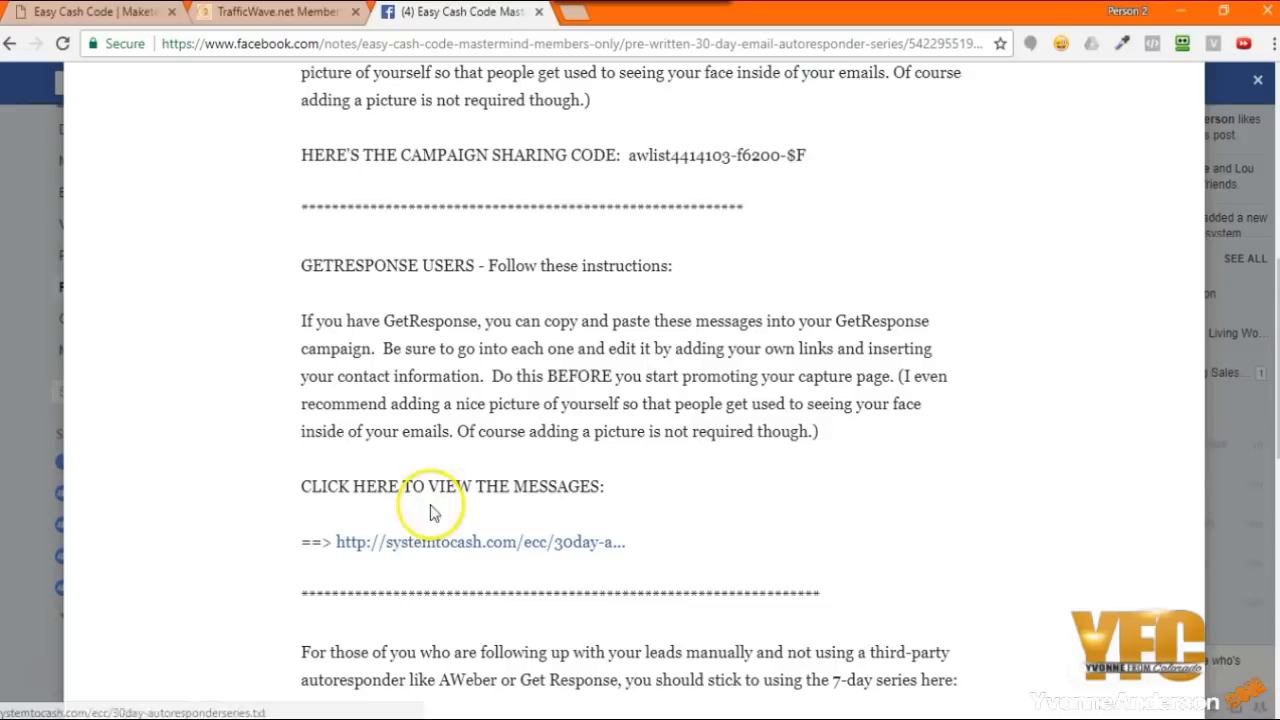
click(480, 542)
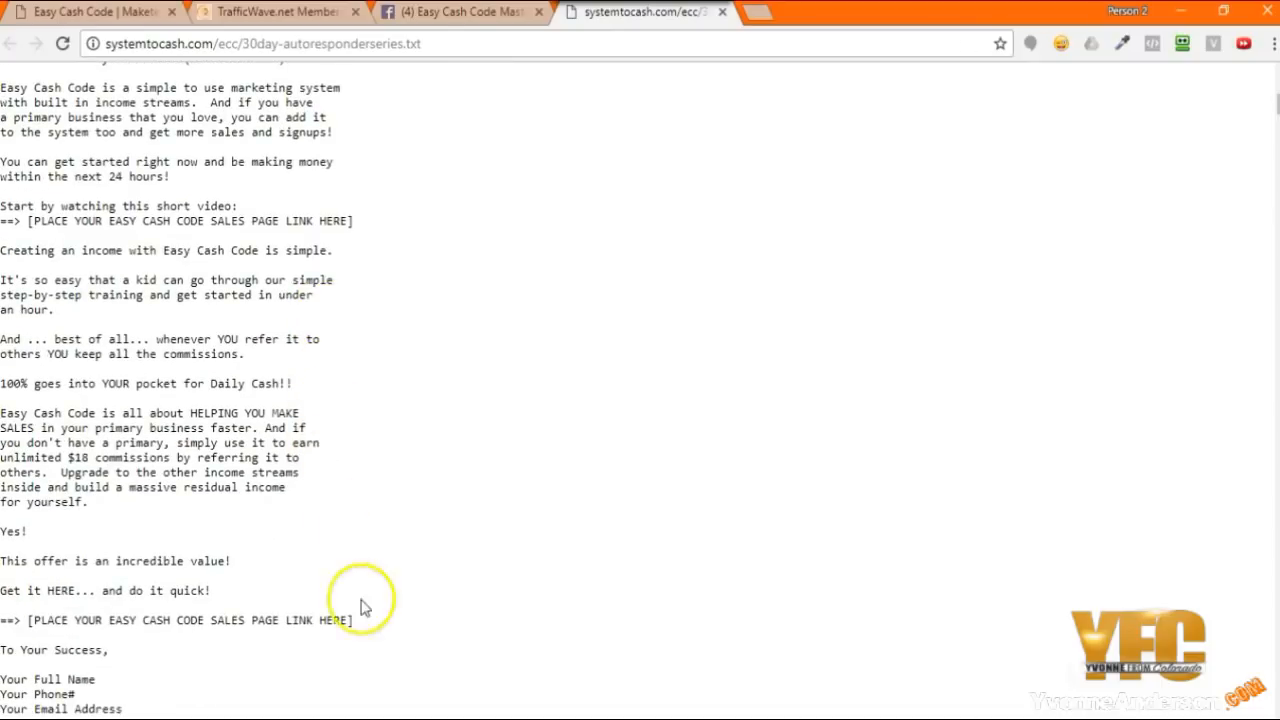
scroll(down, 3)
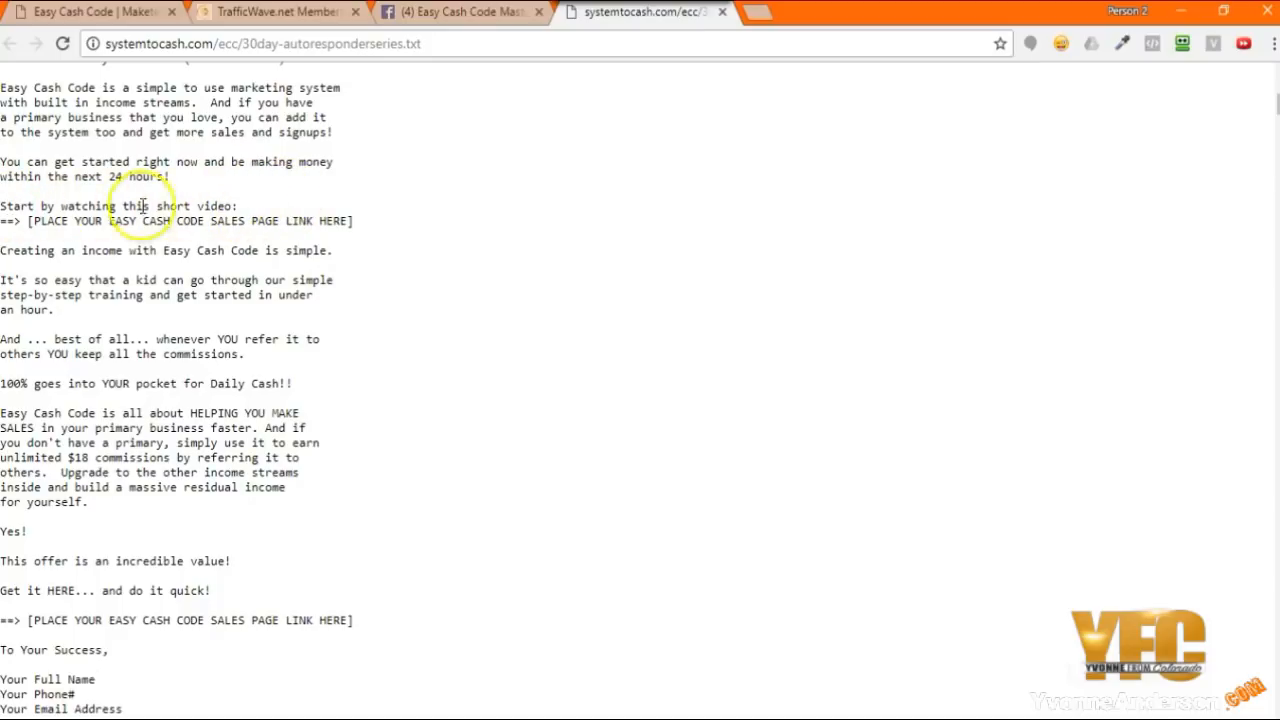
mouse_move(372, 235)
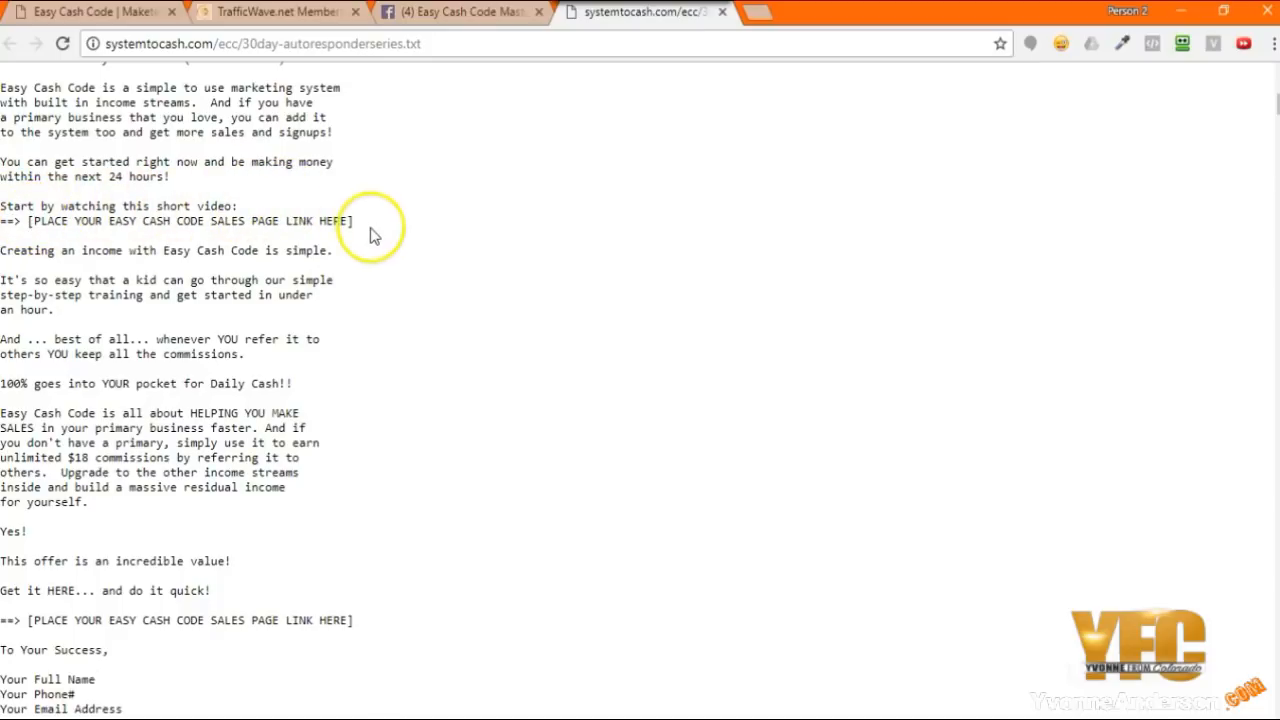